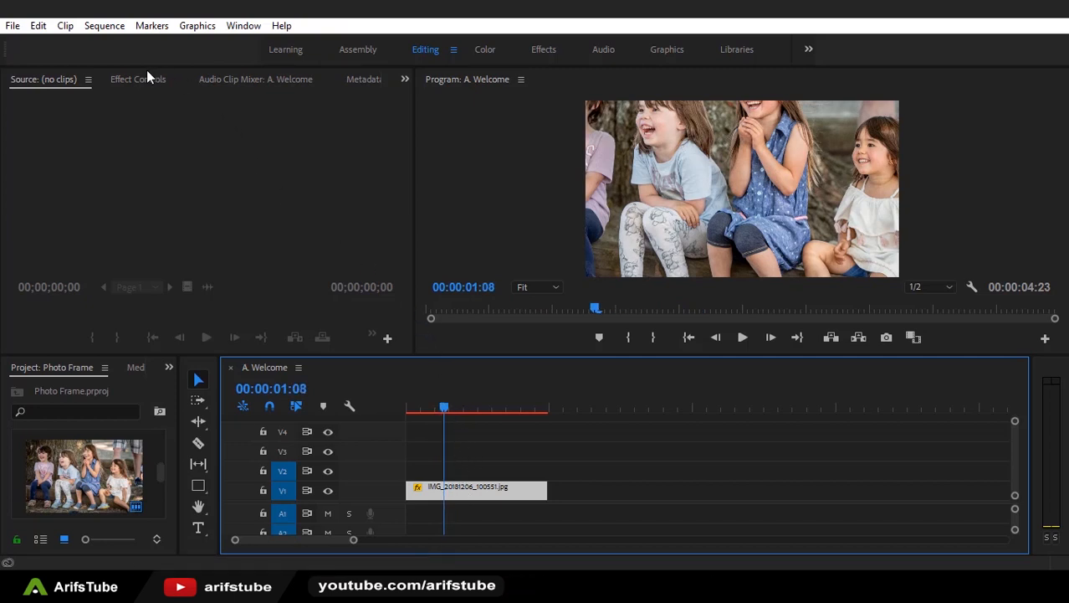
Turn off Uniform Scale in the photo clip's Motion settings and adjust Scale Width on its own
click(137, 79)
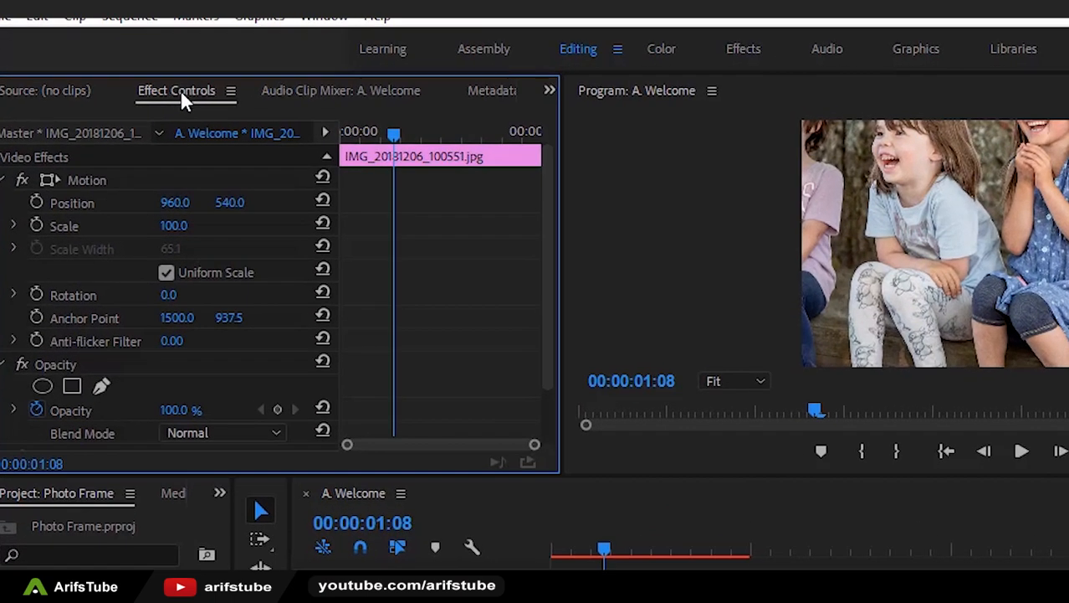
click(165, 271)
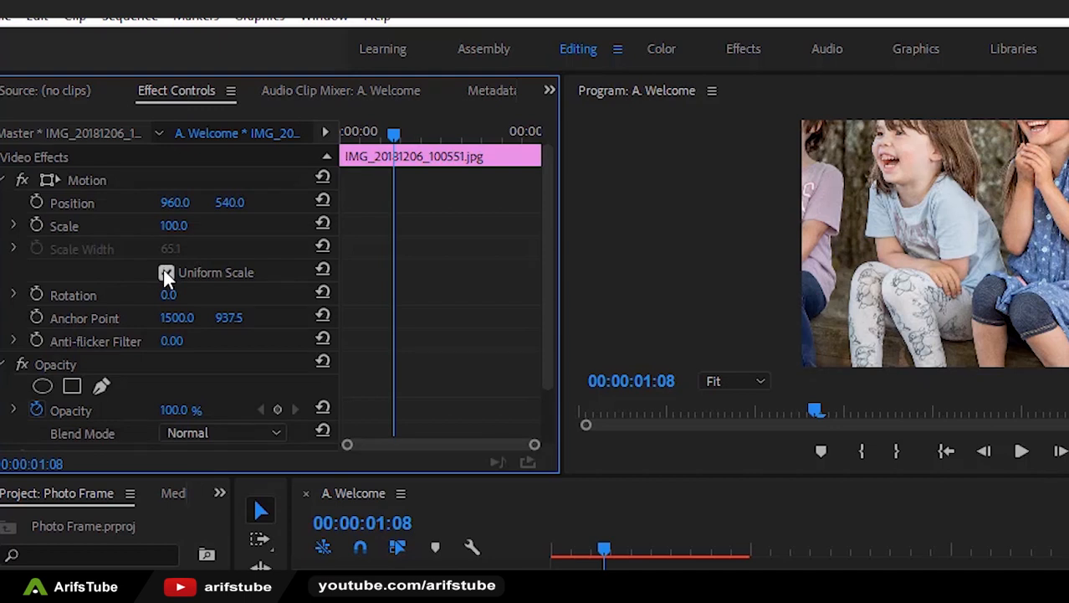
click(165, 271)
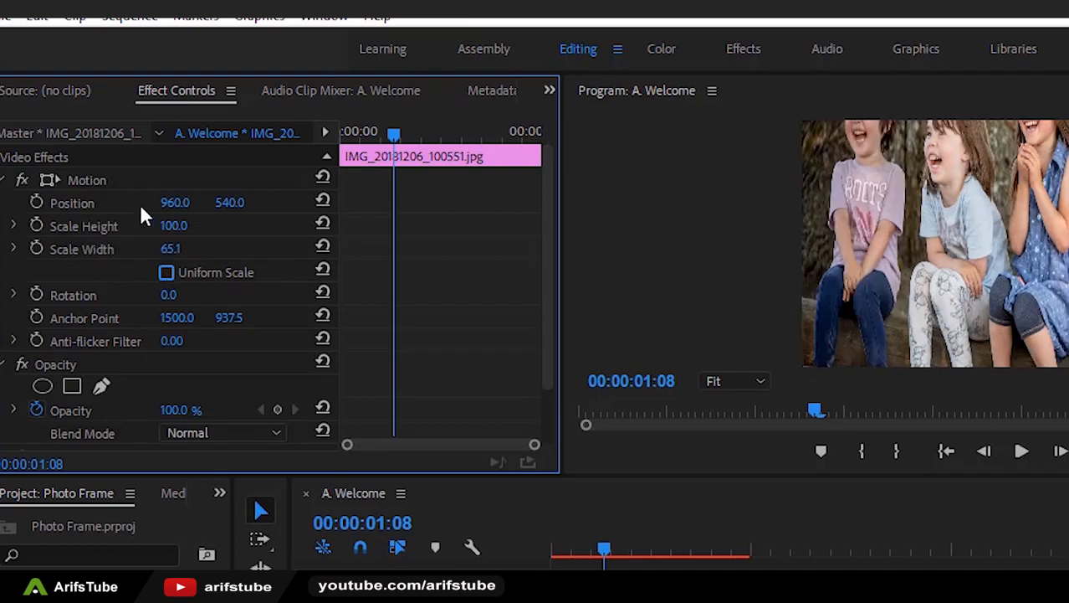
click(87, 181)
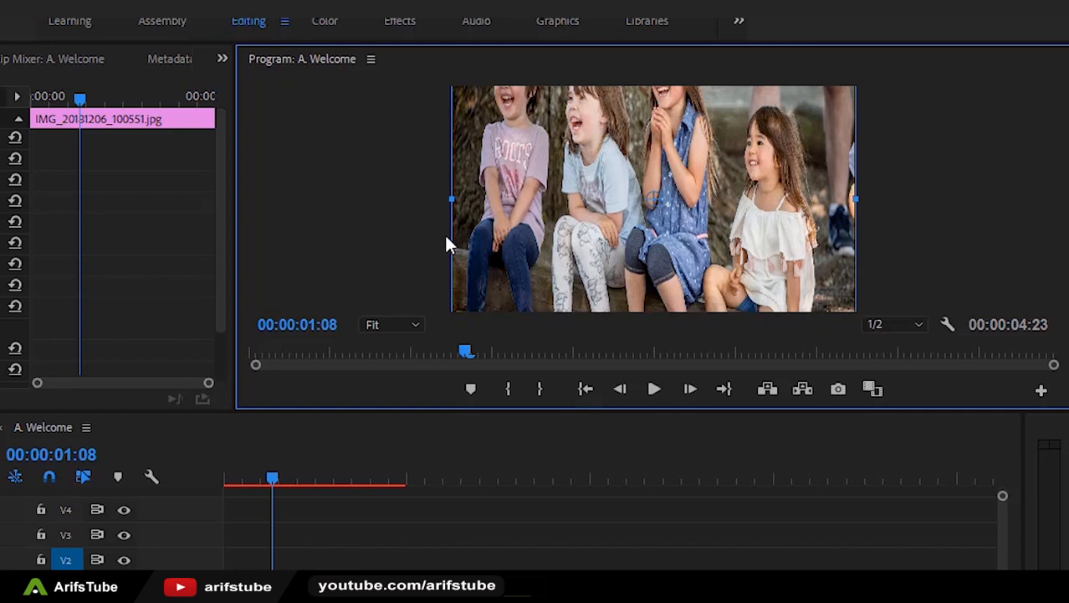
Zoom the Program Monitor out to 10% and drag the photo's top handle to shrink its height to natural proportions
click(392, 324)
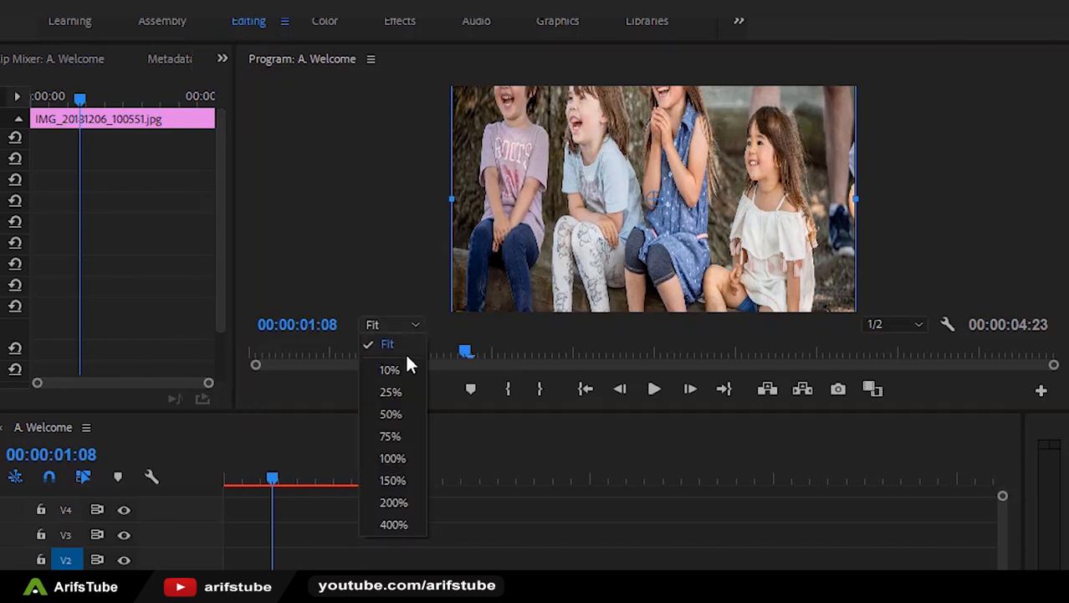
click(390, 392)
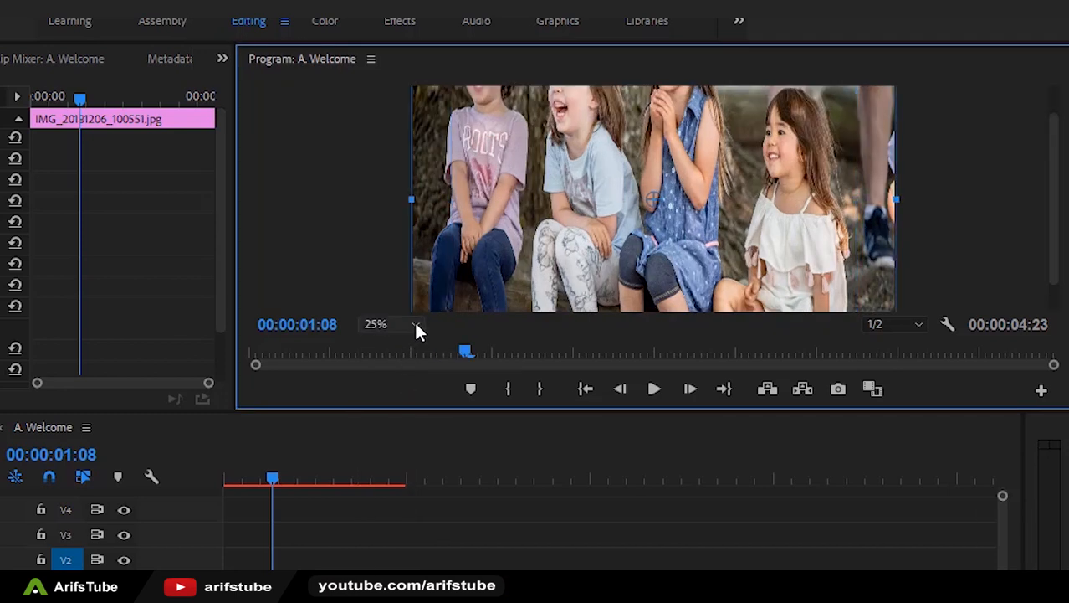
click(391, 325)
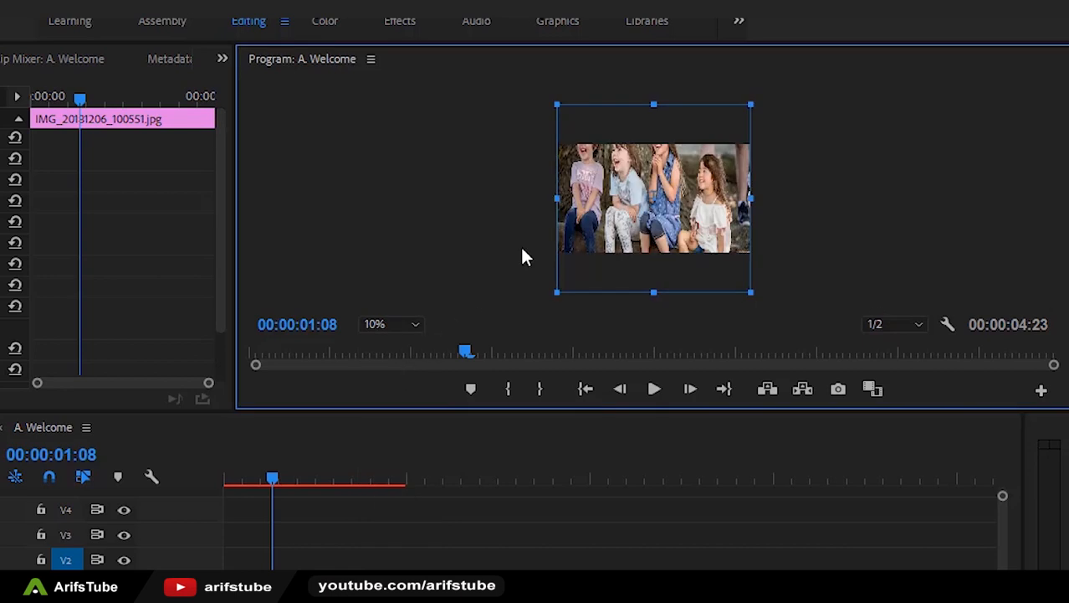
mouse_move(654, 111)
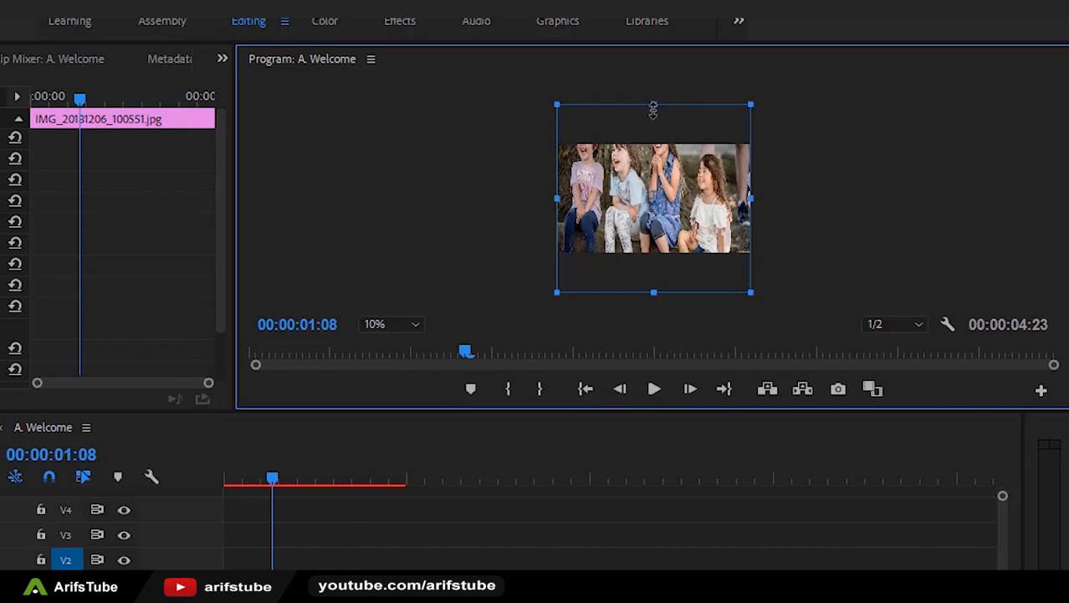
drag(655, 197, 655, 167)
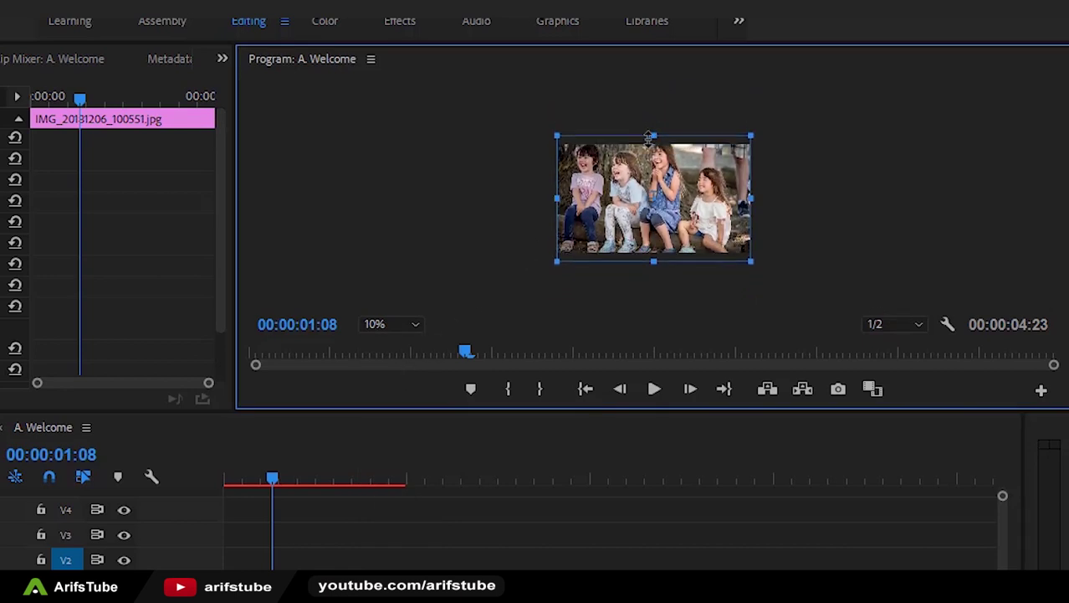
drag(653, 197, 653, 204)
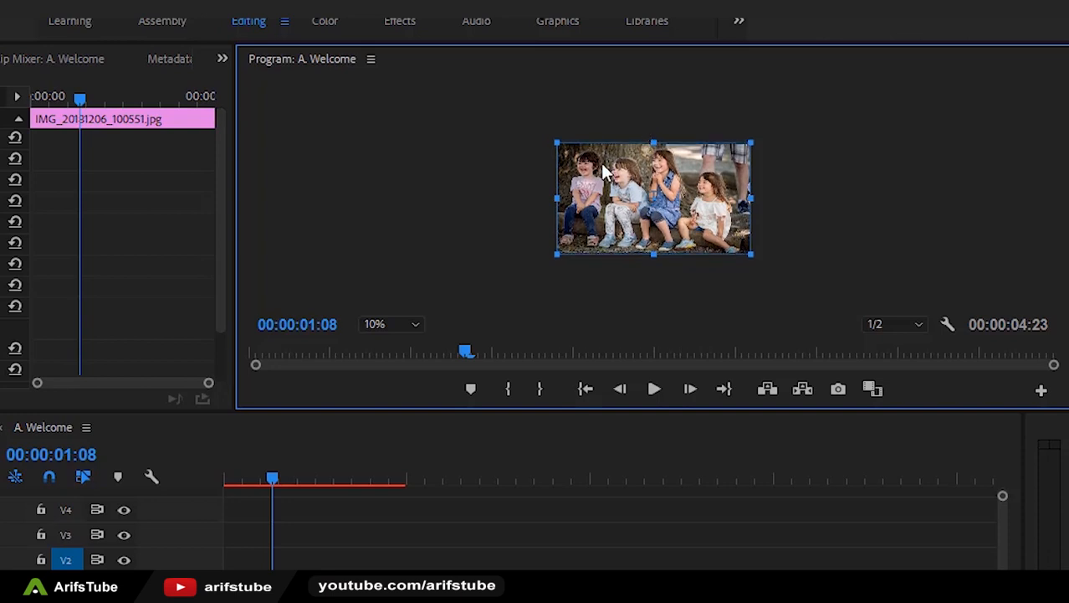
Return the Program Monitor zoom to Fit to see the whole frame
click(392, 325)
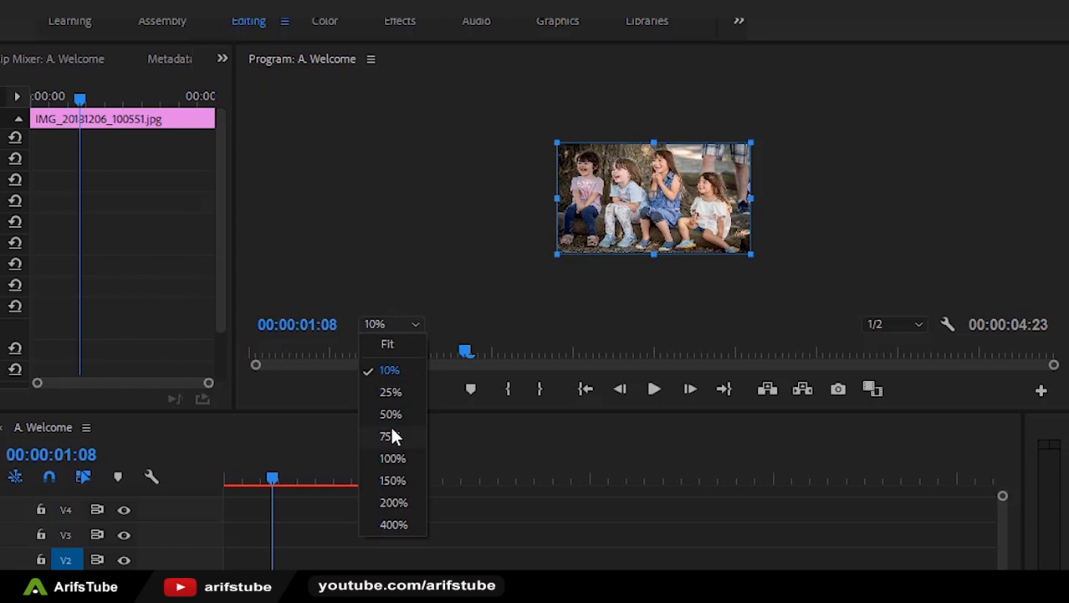
click(390, 413)
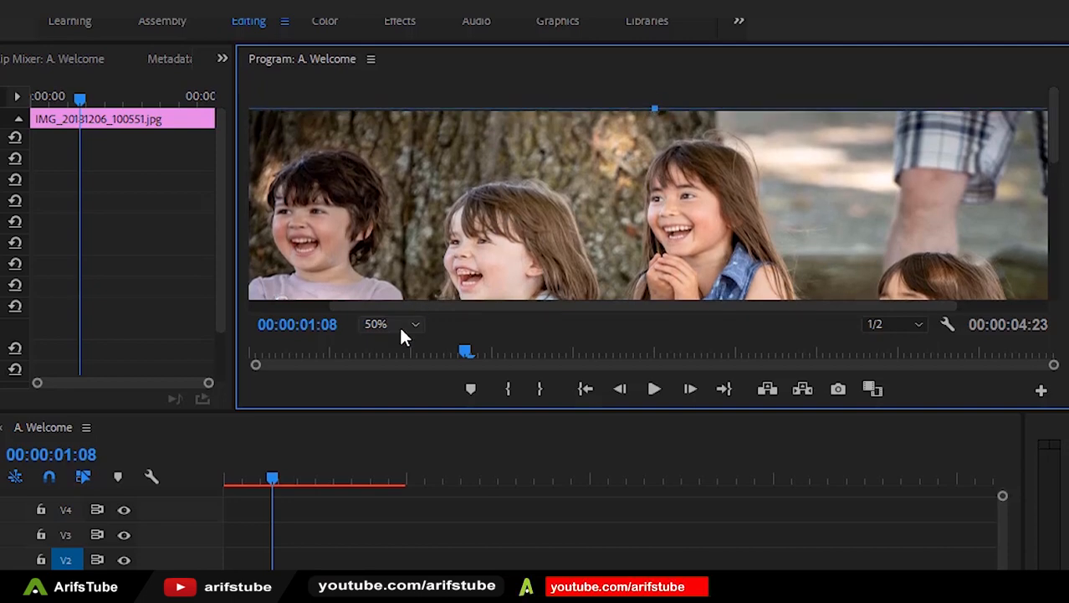
click(392, 324)
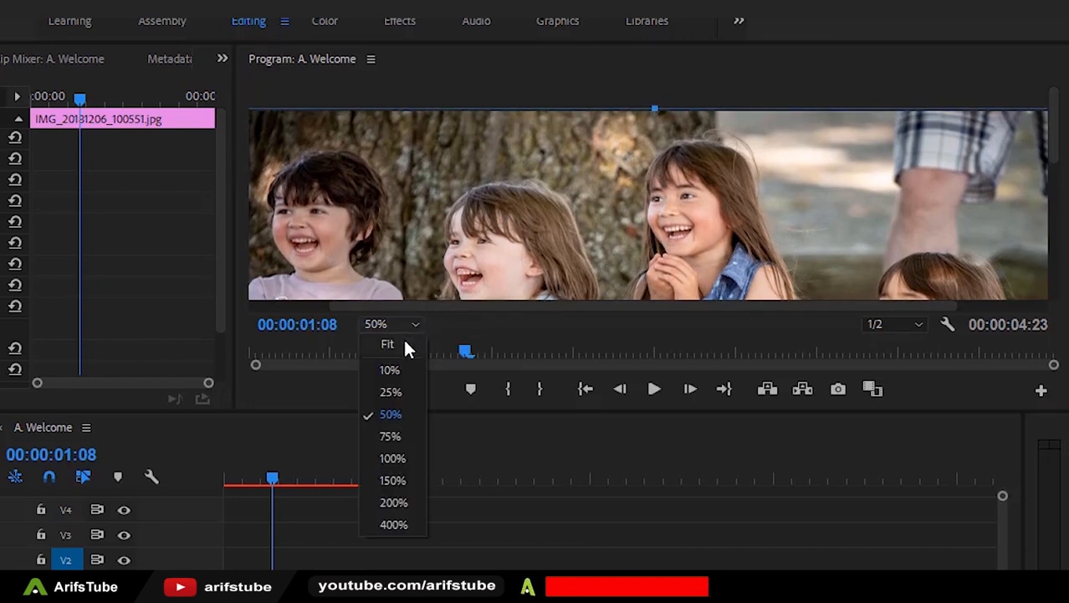
click(388, 343)
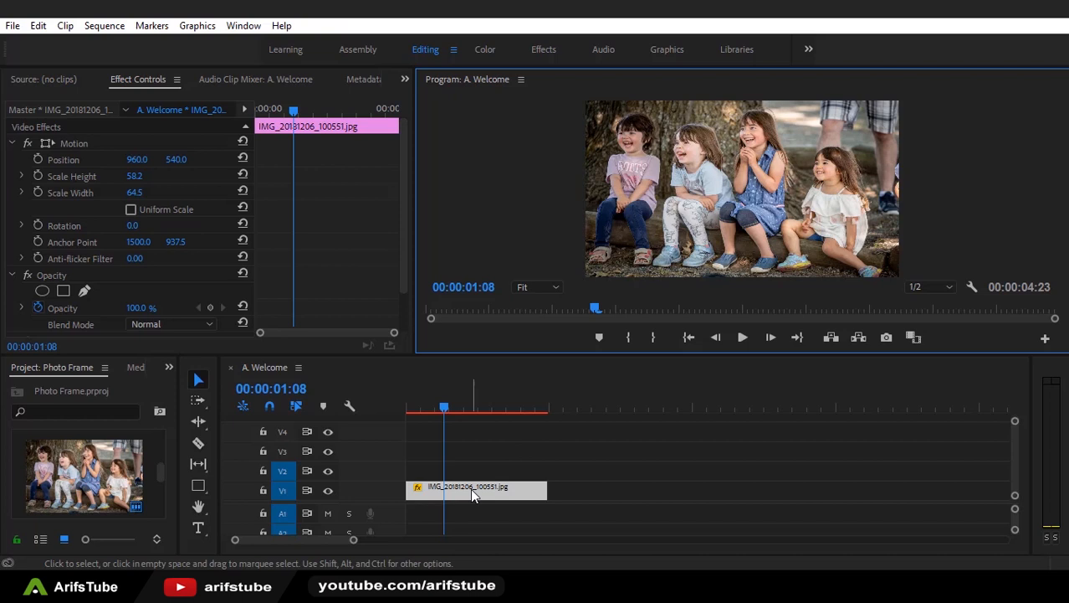
mouse_move(476, 485)
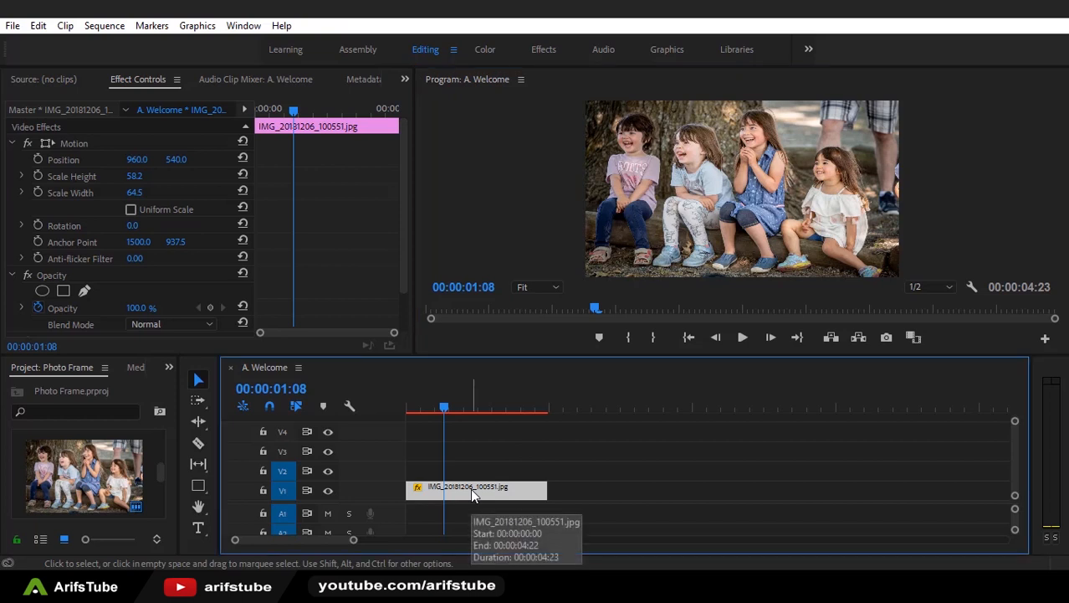
Alt-drag the photo clip from V1 up to V3 to duplicate it on a higher track
drag(477, 486, 477, 472)
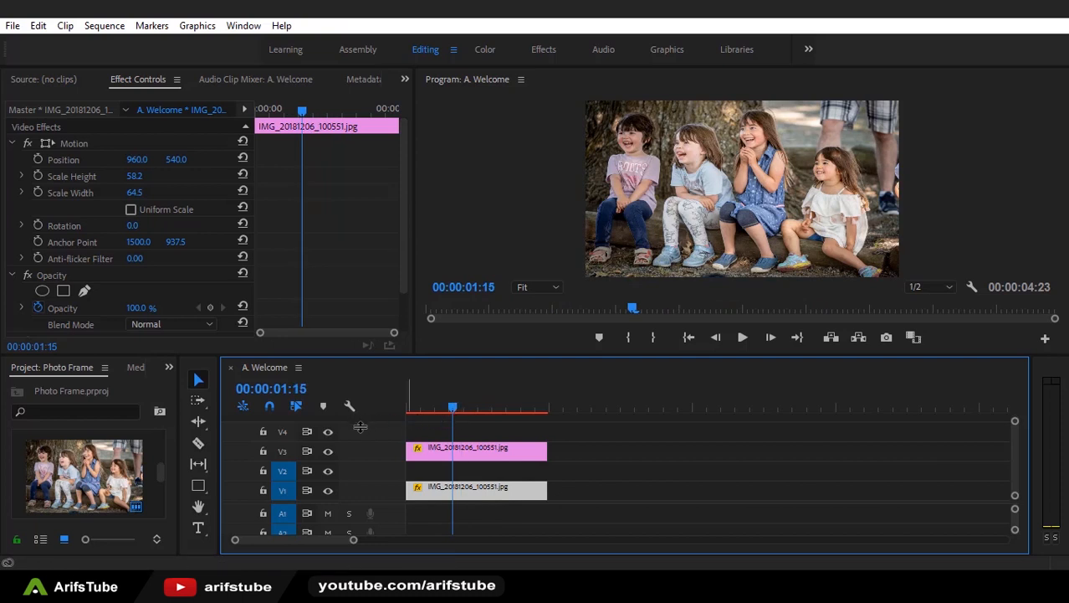
click(199, 485)
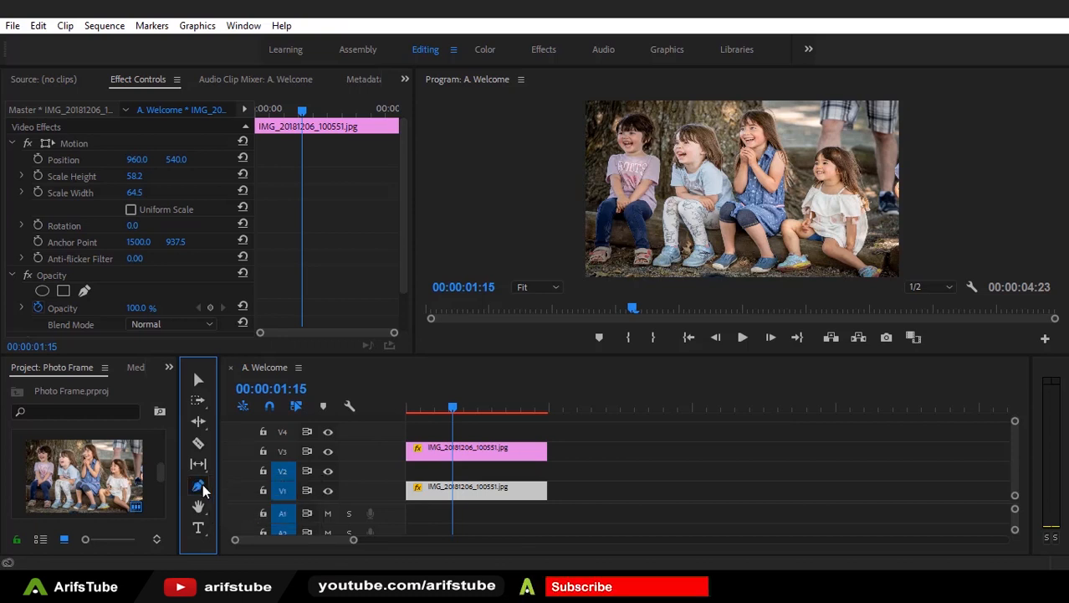
Draw a white rectangle over the photo in the Program Monitor with the Rectangle Tool
click(199, 485)
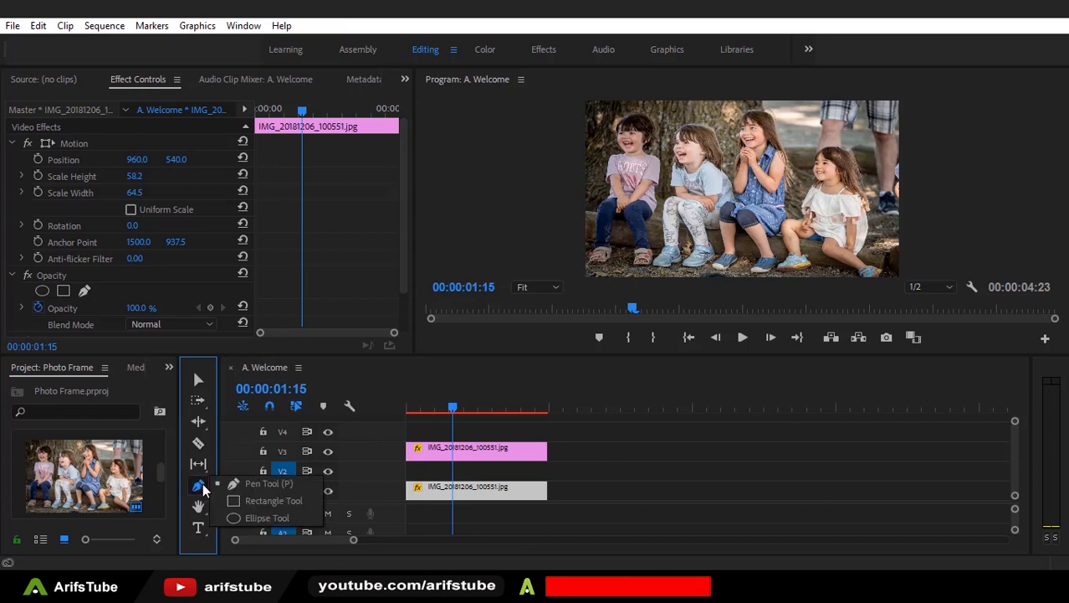
mouse_move(245, 500)
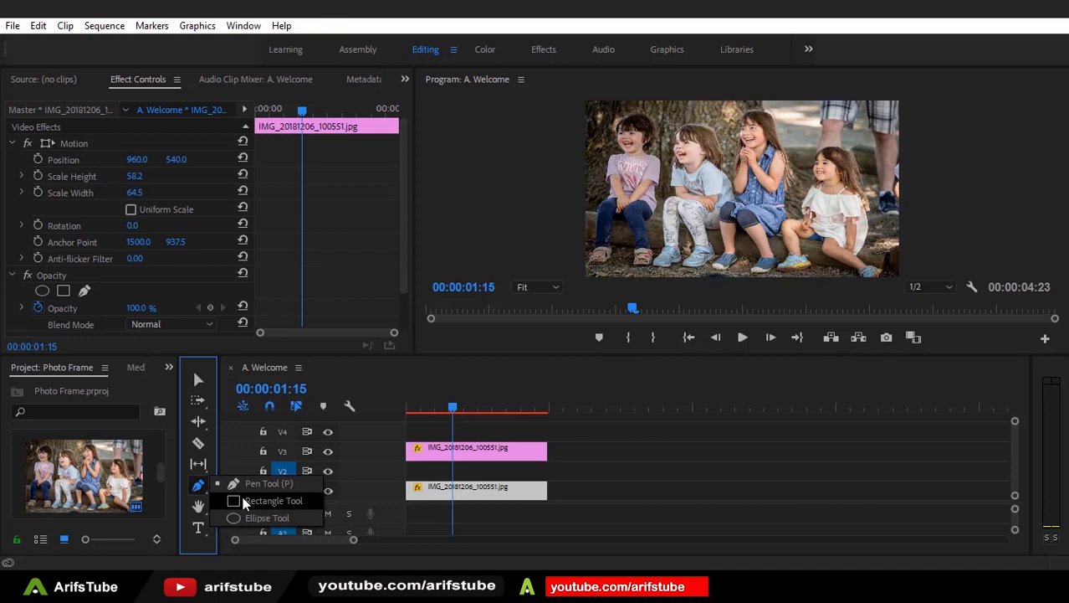
click(273, 499)
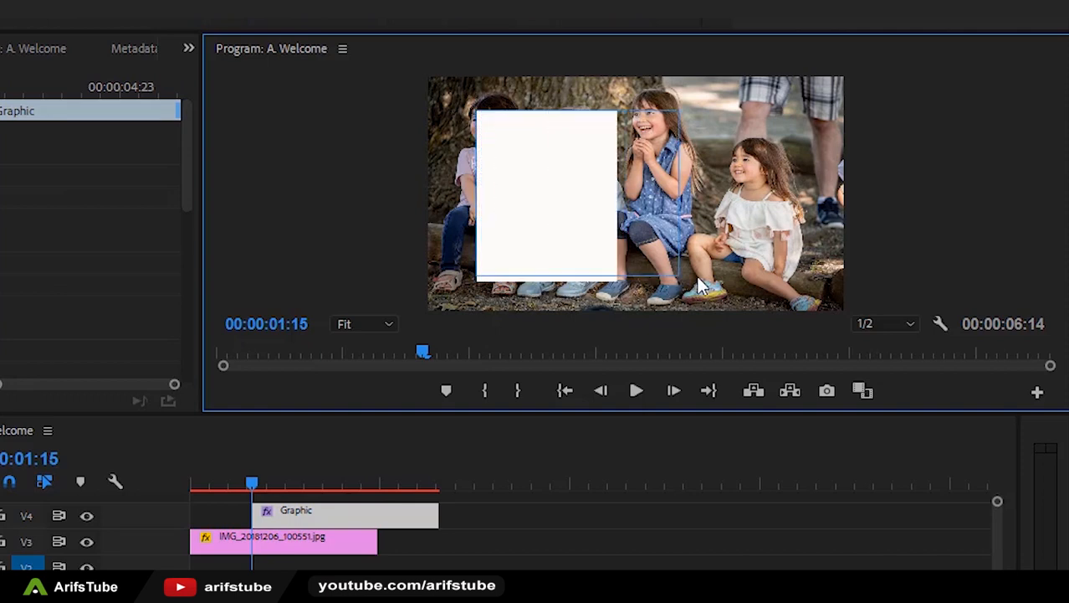
drag(623, 276, 807, 276)
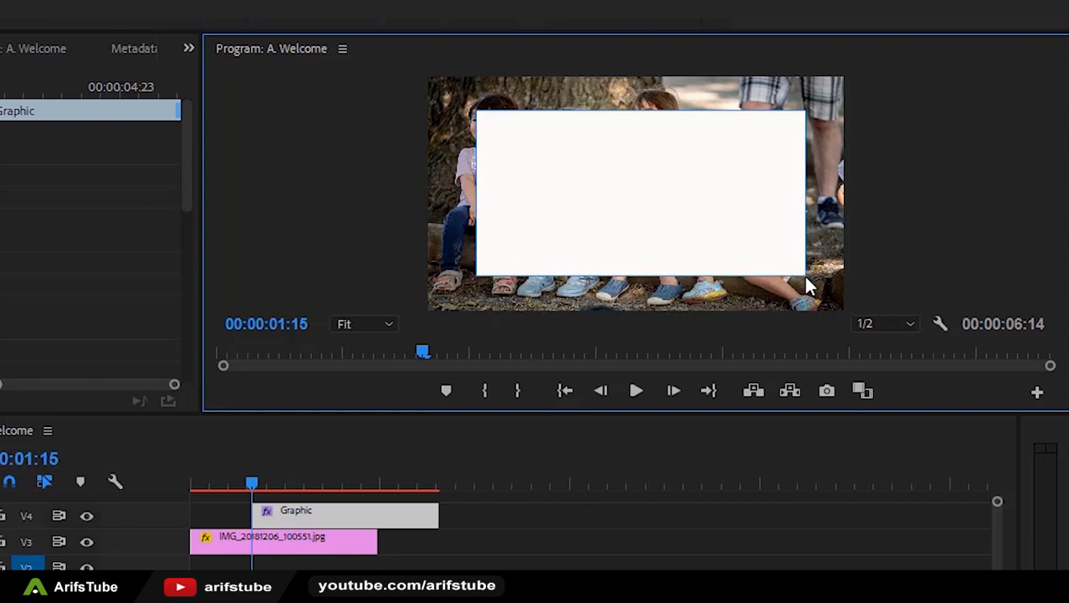
mouse_move(780, 257)
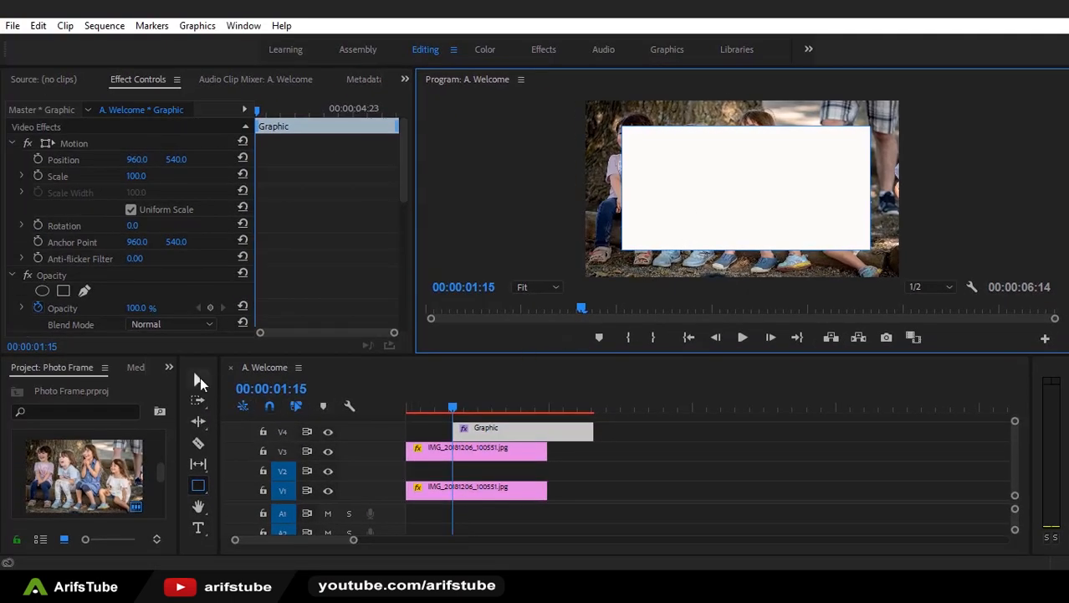
Move the Graphic clip from V4 down to V2 between the two photo clips and select the V3 photo
click(199, 378)
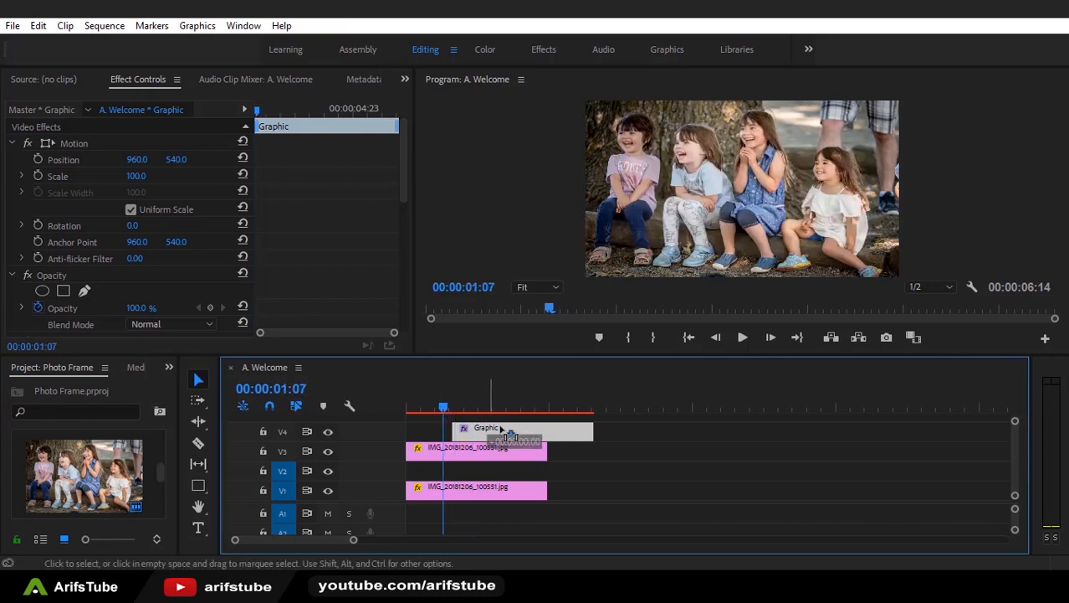
drag(523, 429, 640, 469)
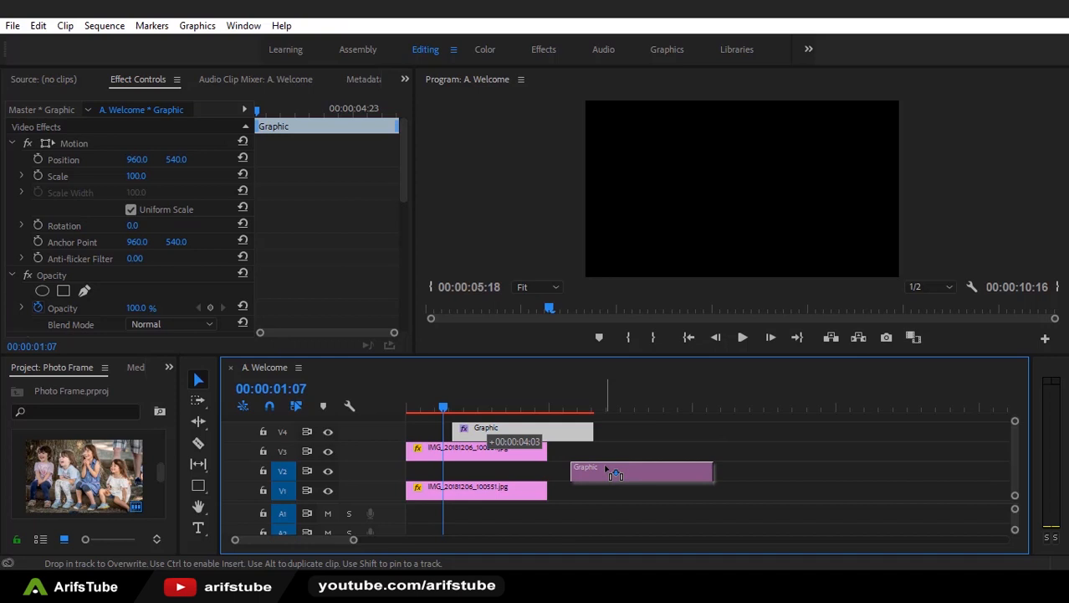
drag(639, 472, 477, 467)
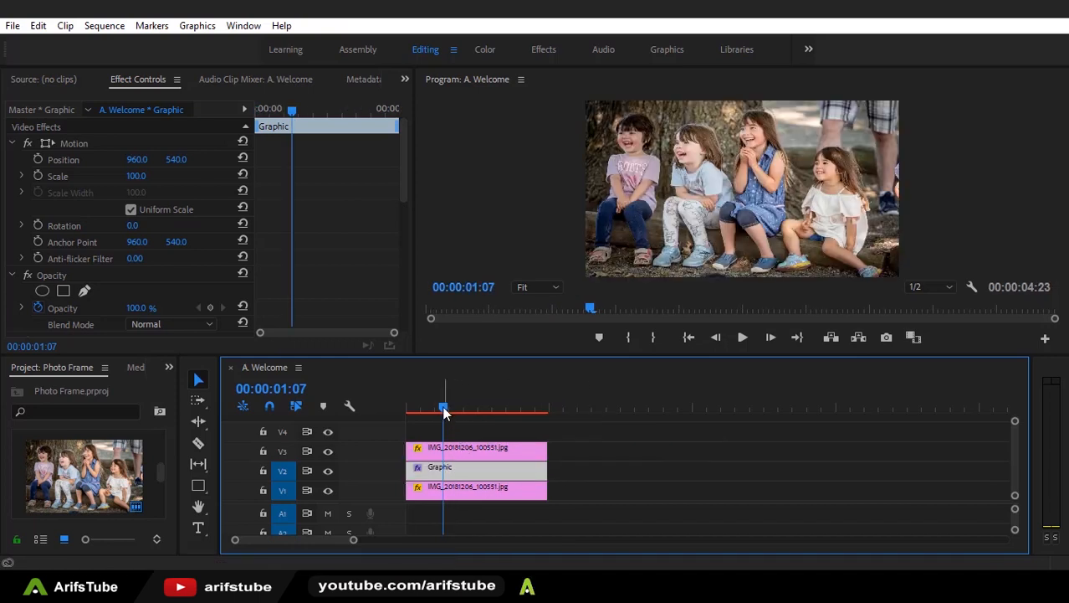
click(476, 487)
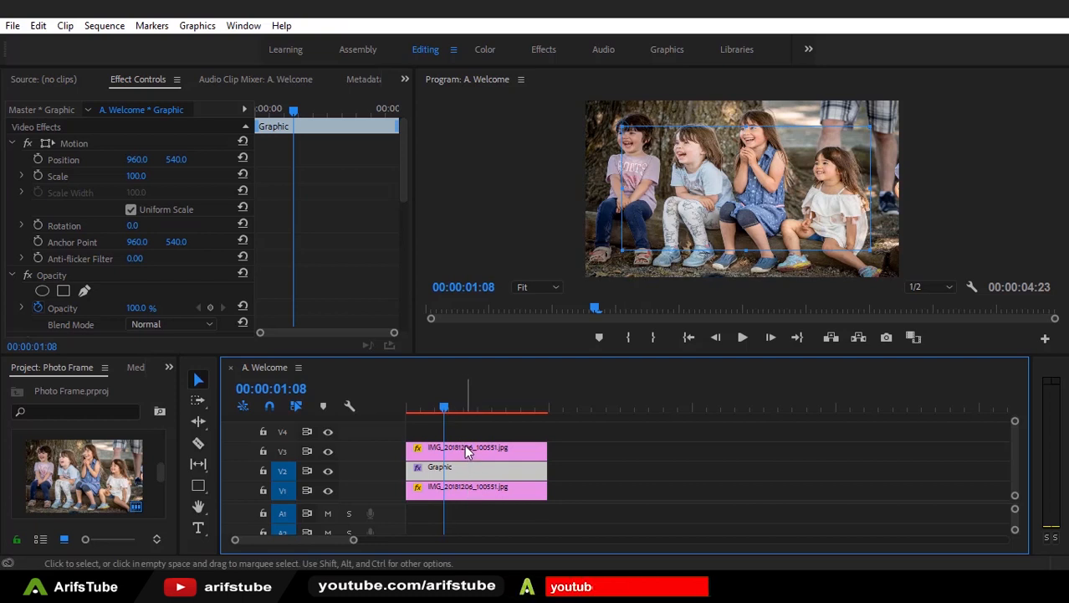
click(477, 447)
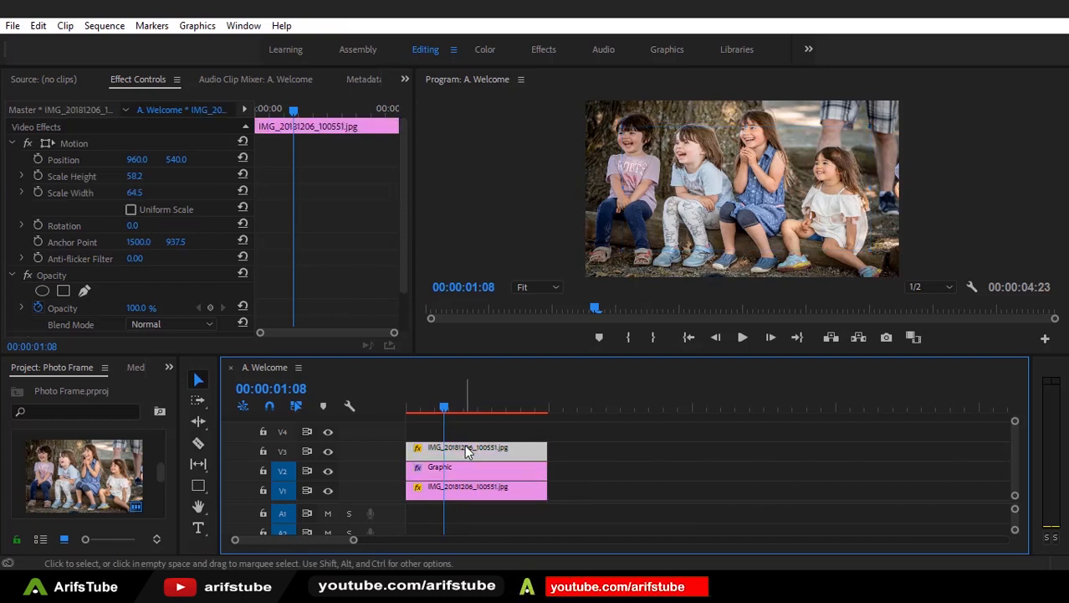
mouse_move(451, 365)
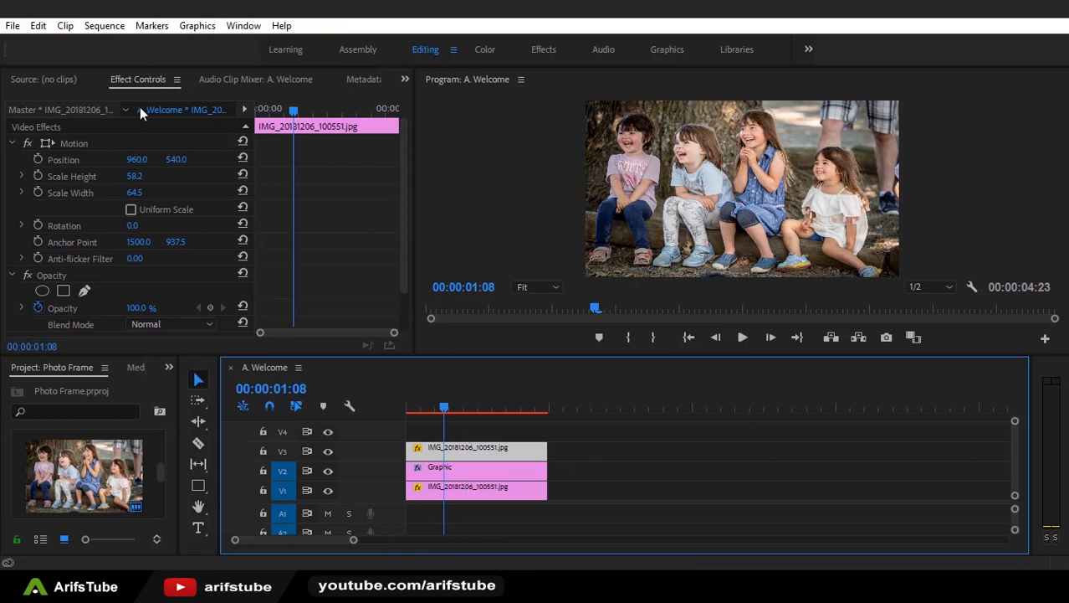
mouse_move(97, 166)
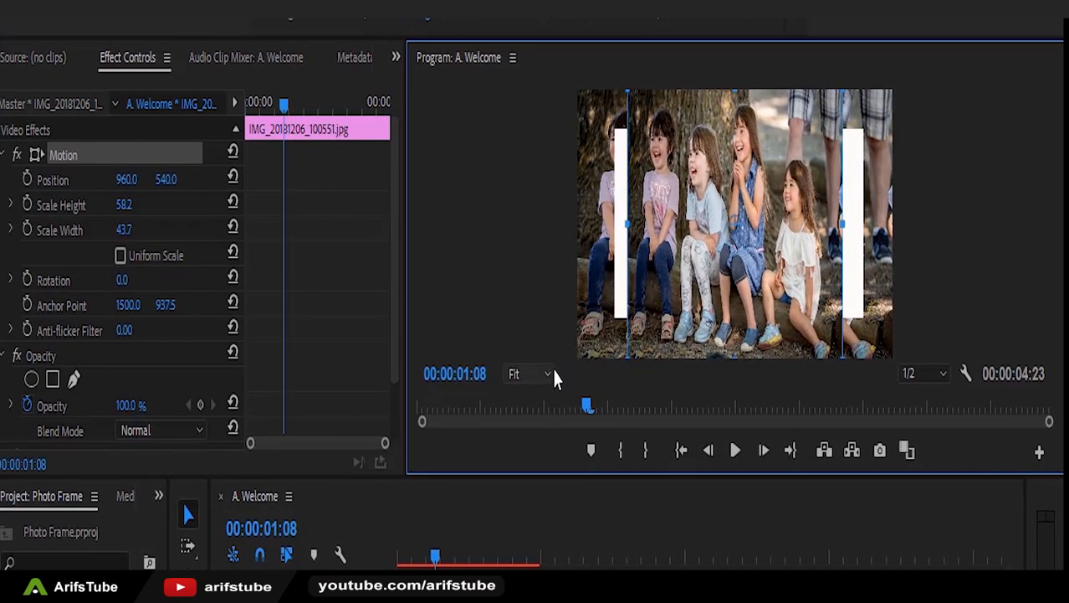
Set the Program Monitor zoom to 10% and then to 50% to view the flattened frame
click(527, 373)
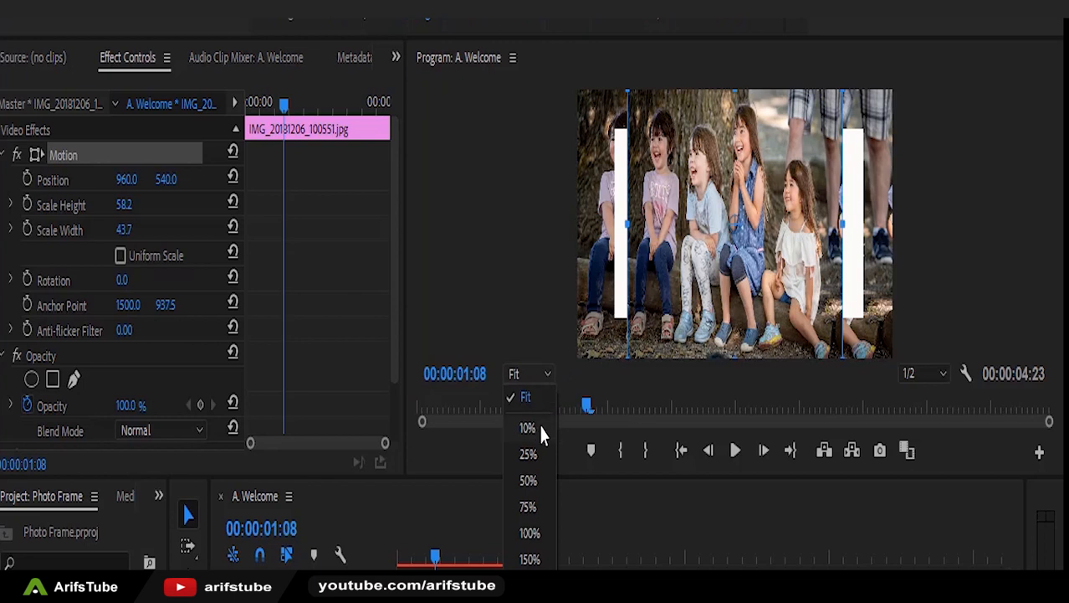
click(527, 429)
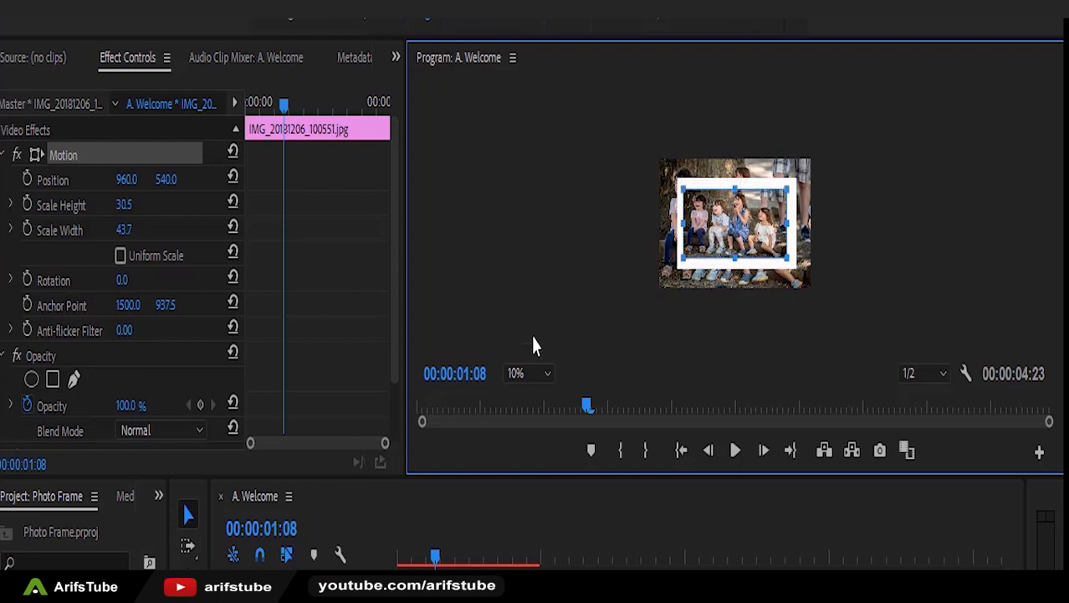
click(527, 372)
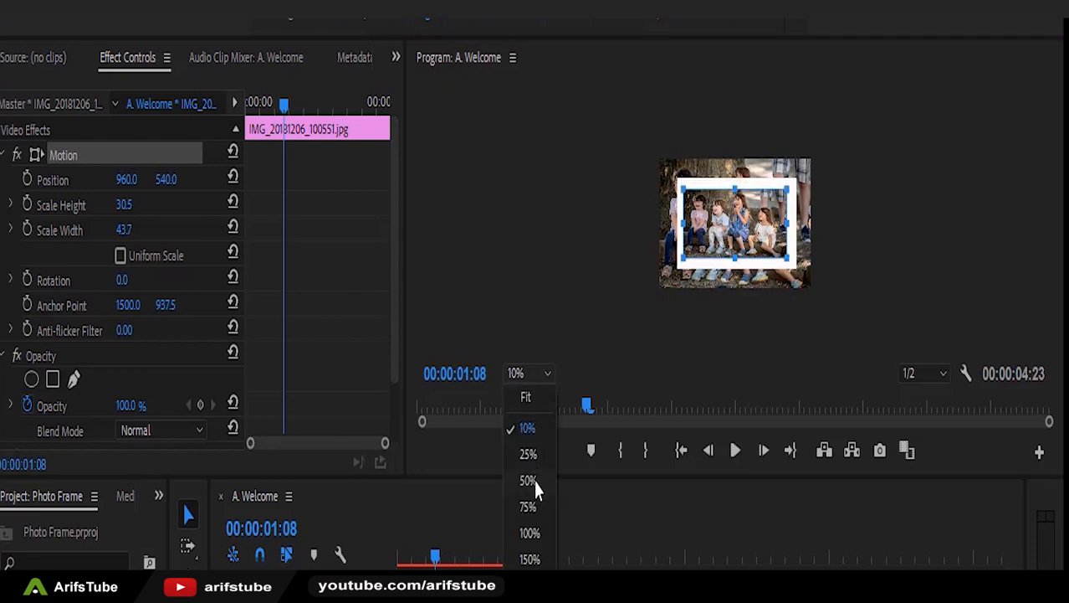
click(527, 479)
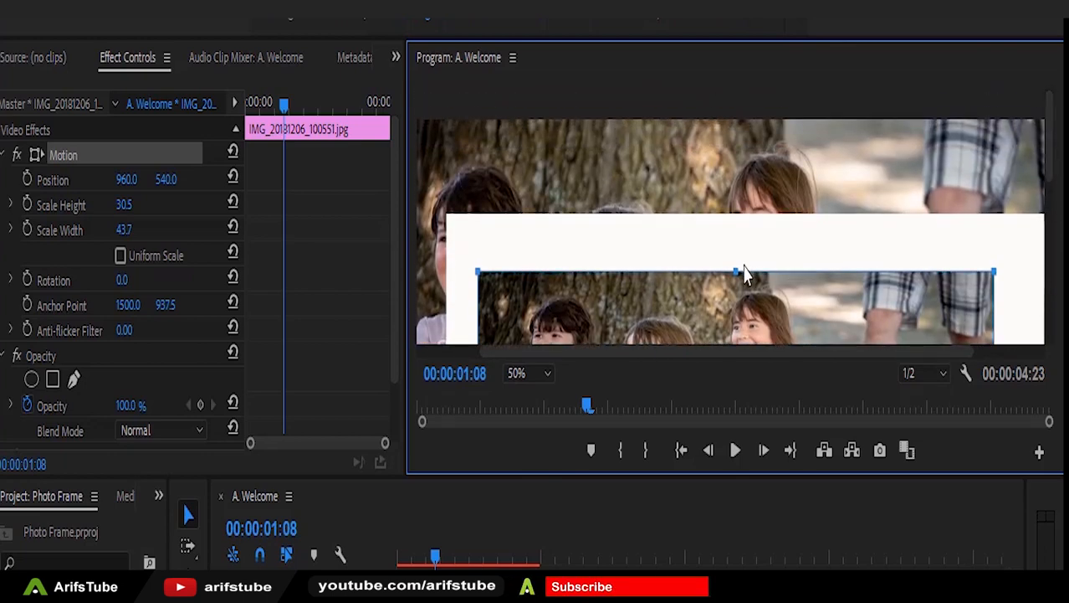
Drag the white frame's top and side handles to make it taller and wider around the inset photo
drag(735, 271, 735, 251)
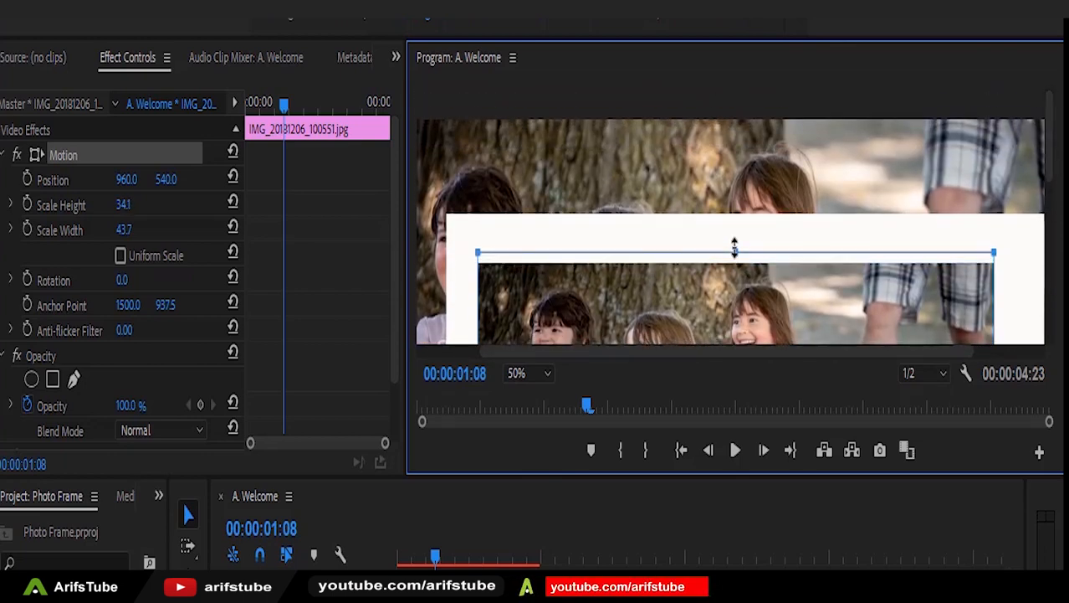
drag(733, 251, 733, 235)
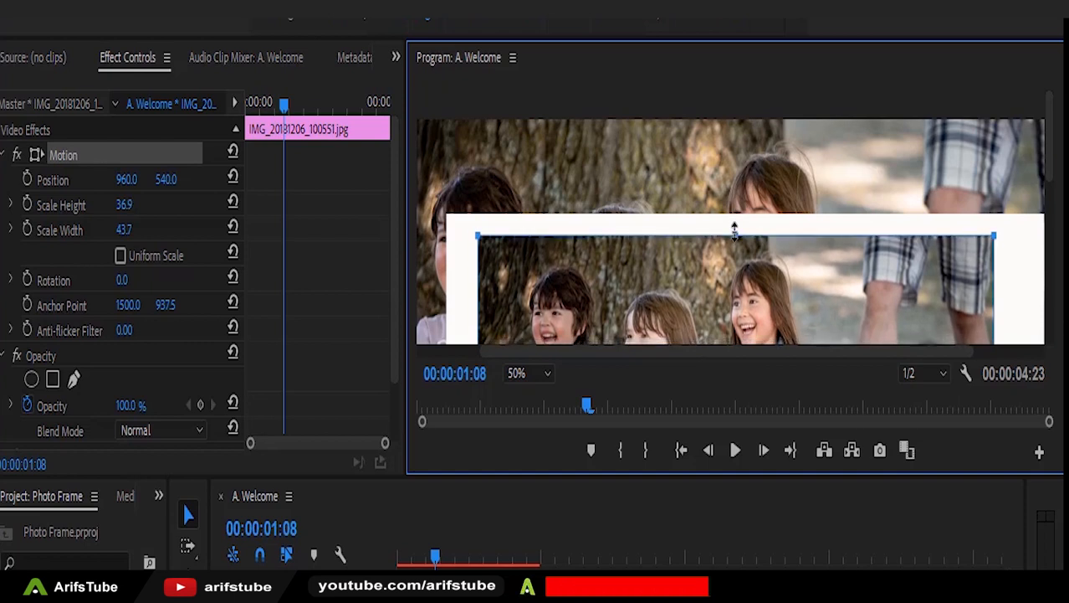
drag(735, 233, 735, 238)
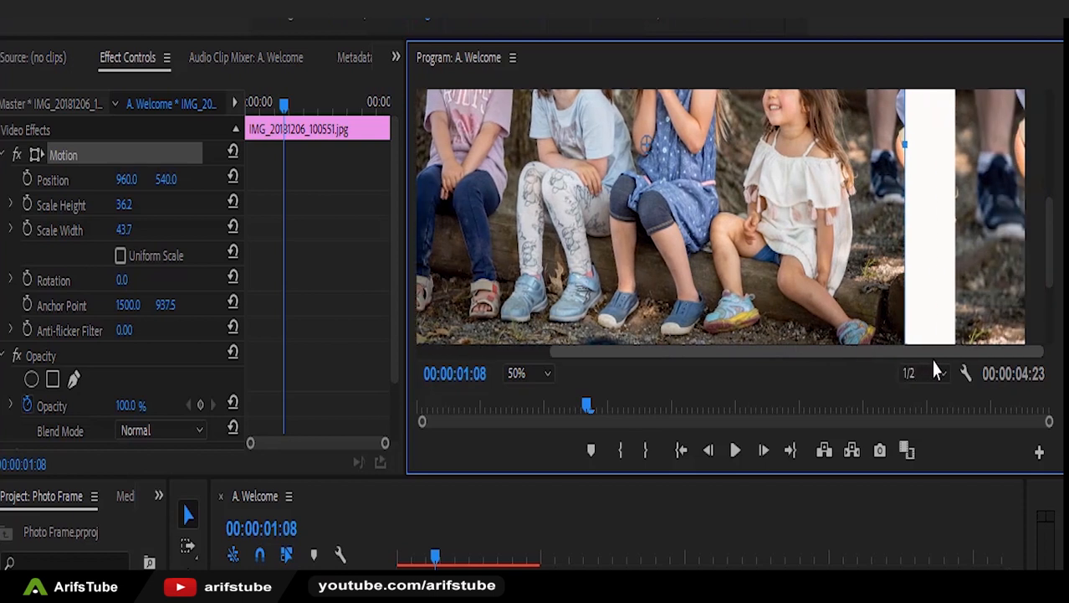
drag(903, 144, 919, 144)
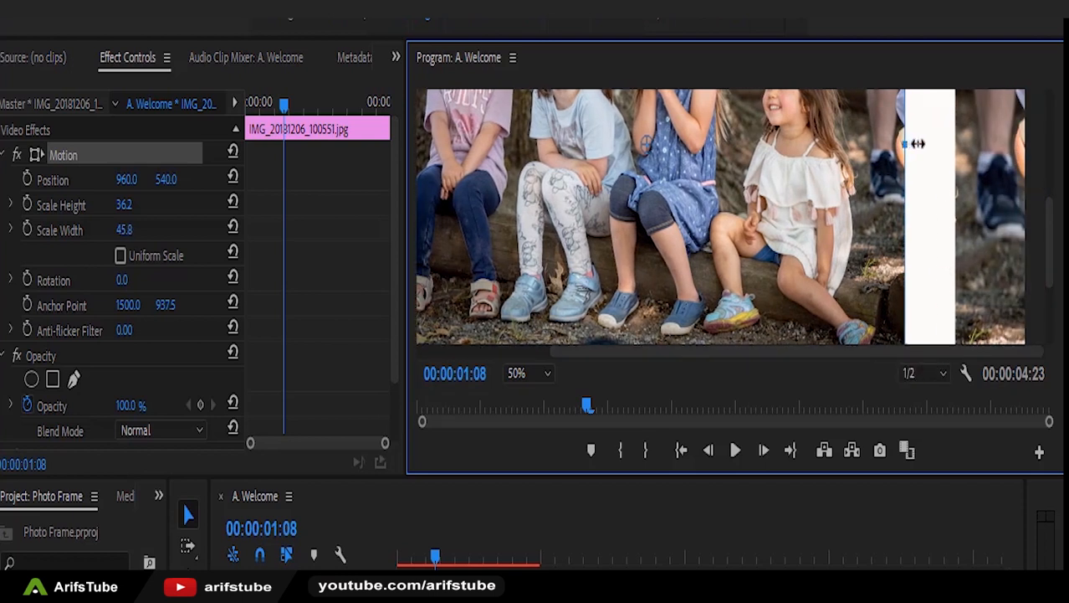
drag(904, 144, 936, 144)
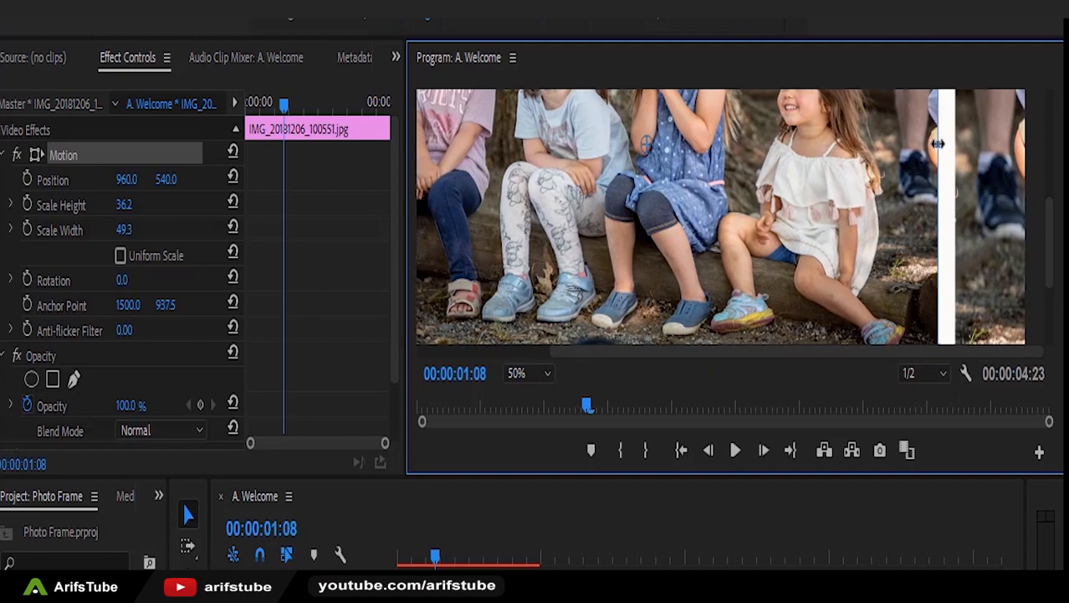
Set the Program Monitor zoom back to Fit and deselect the frame to check the border
click(526, 372)
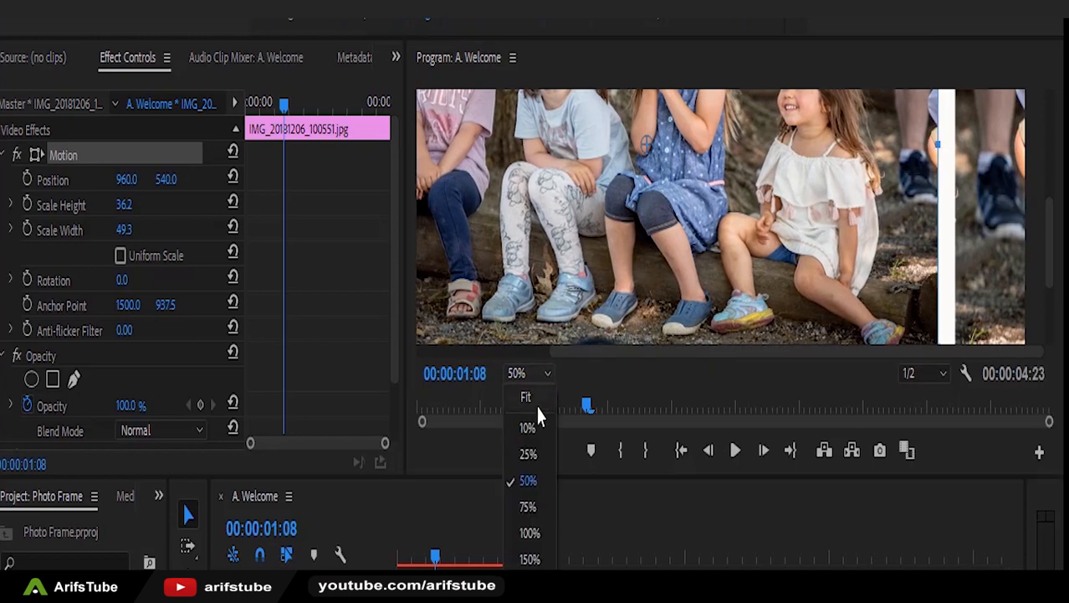
click(525, 397)
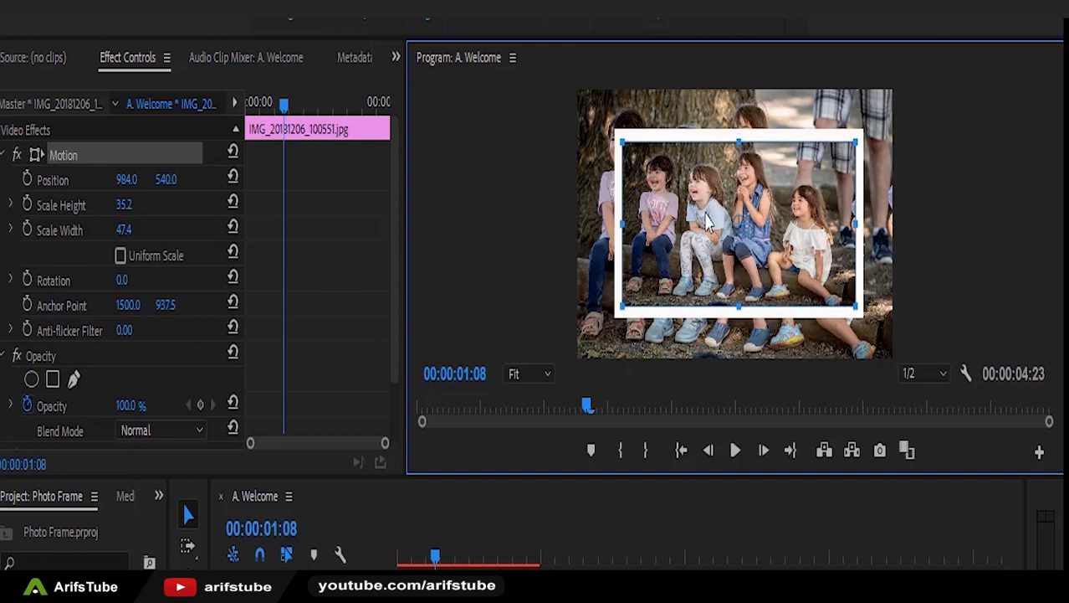
click(482, 207)
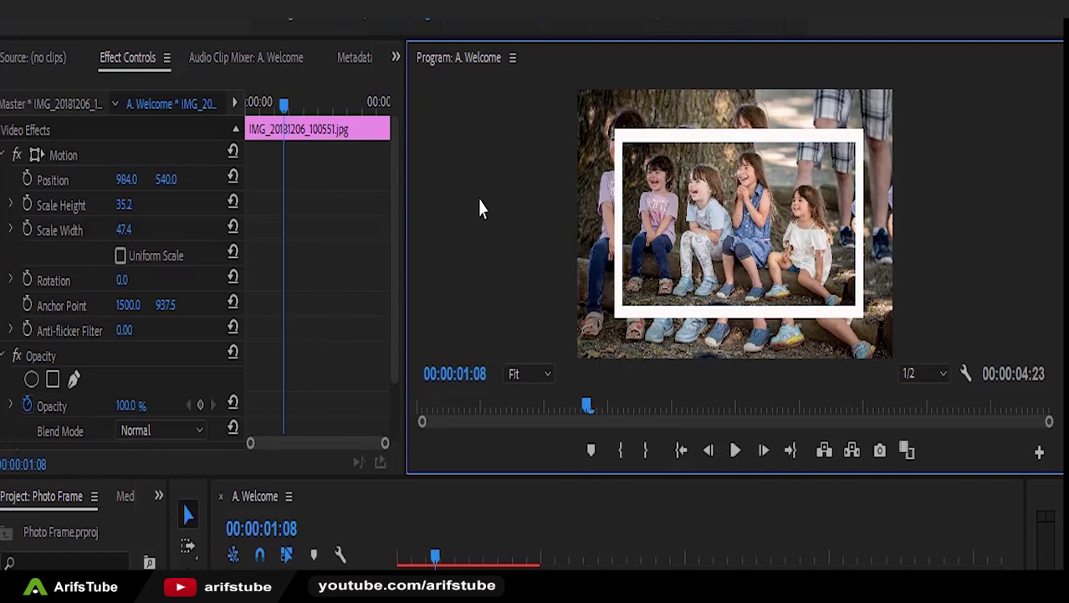
mouse_move(760, 234)
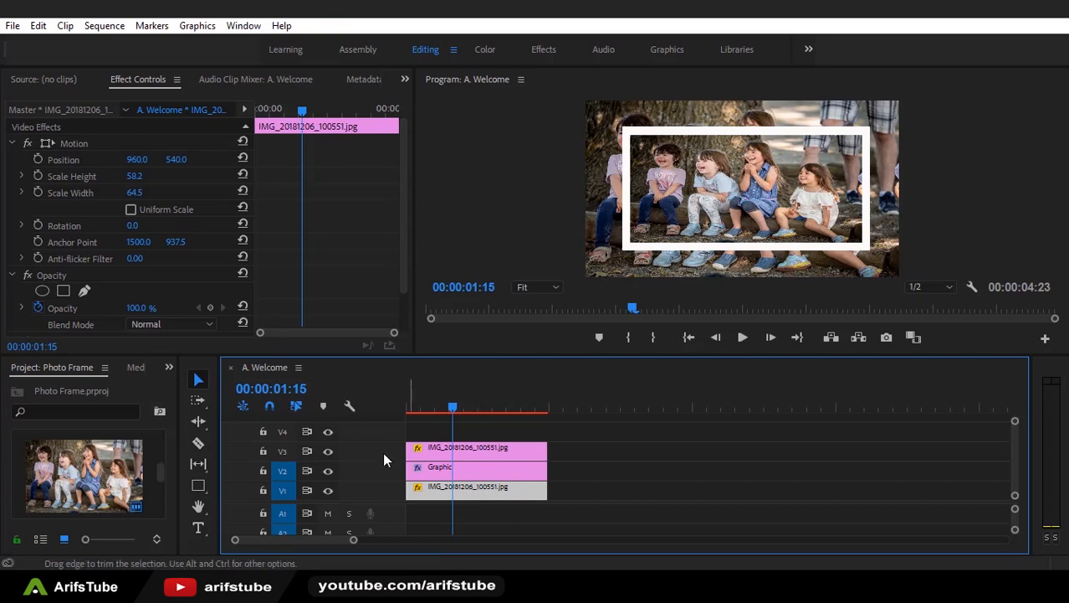
Show the Effects panel beside the Project panel
click(167, 367)
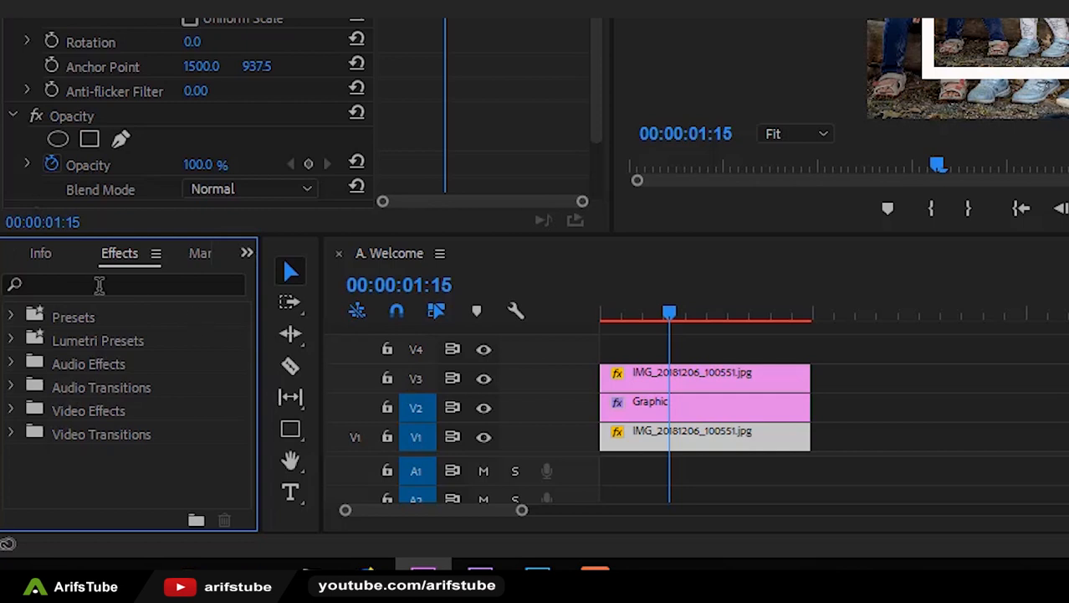
Search the Effects panel for 'camera blu' and drag Camera Blur onto the V1 background photo
click(124, 284)
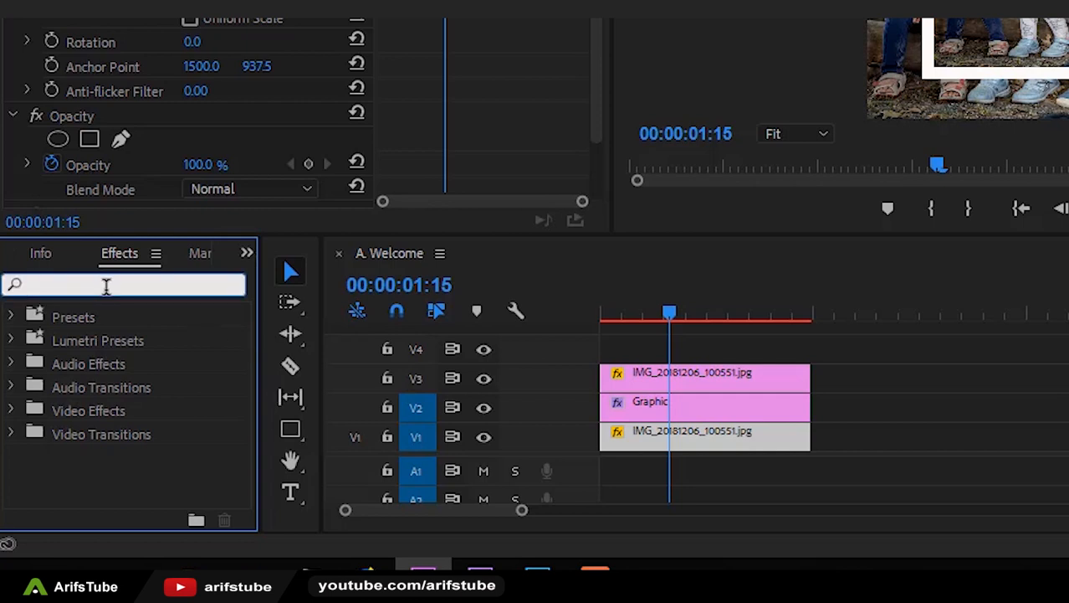
text(ca)
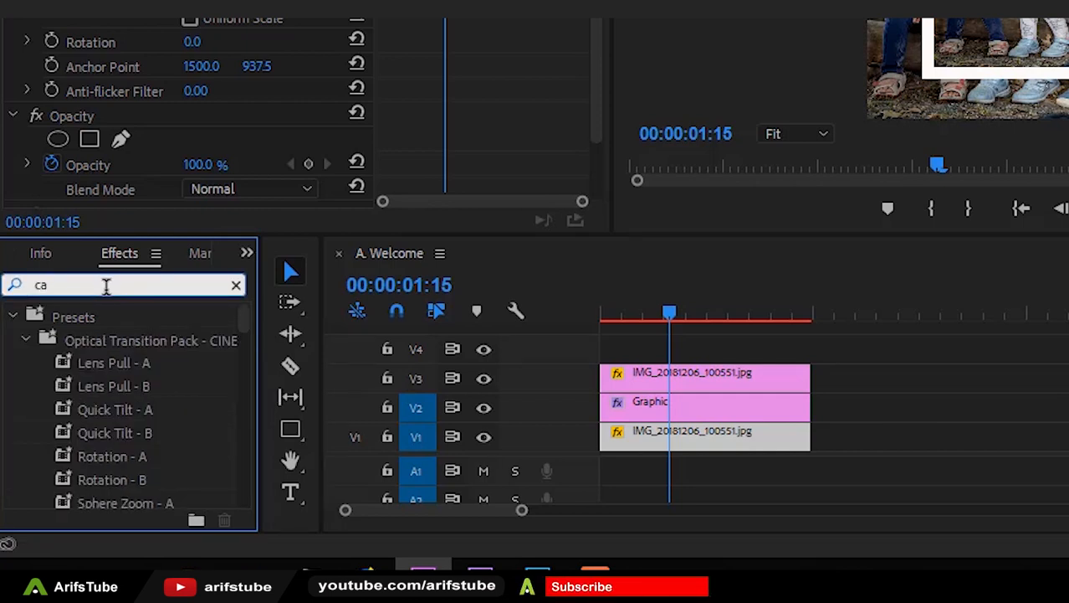
text(mera)
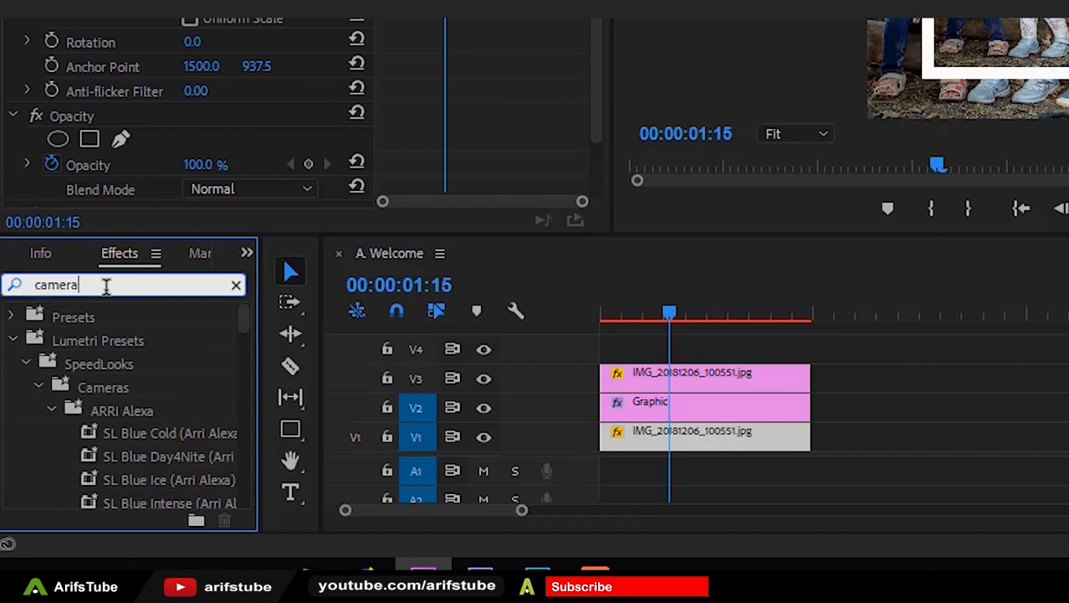
text(blur)
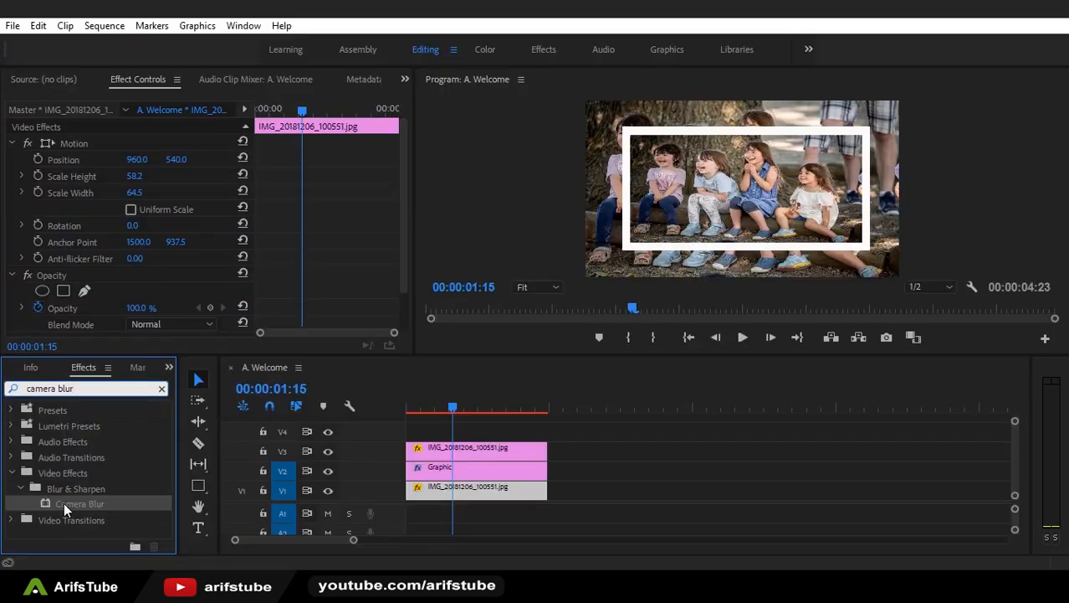
drag(81, 502, 427, 488)
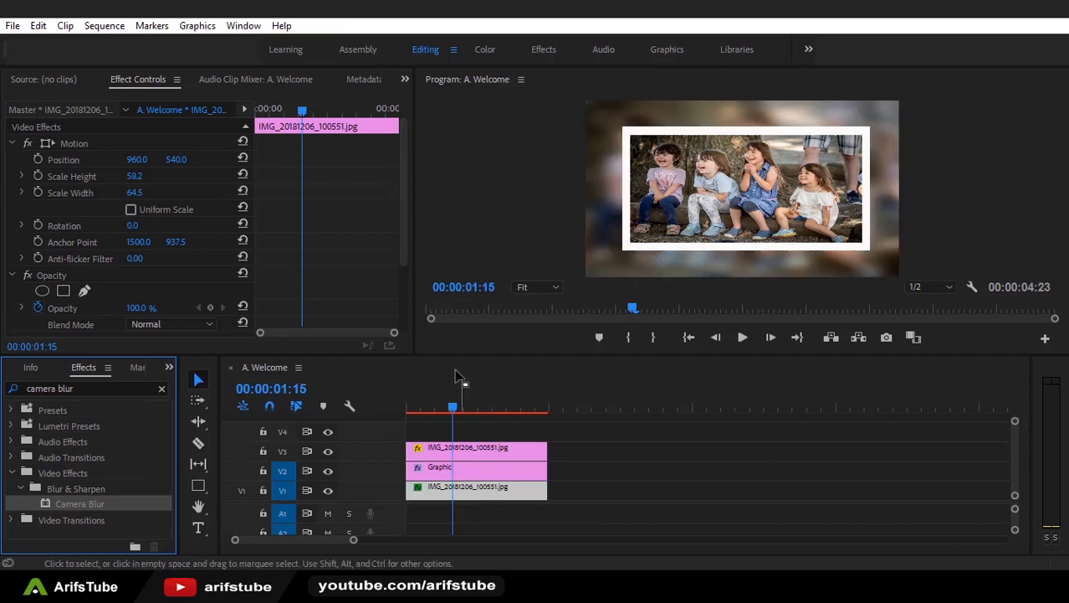
scroll(down, 3)
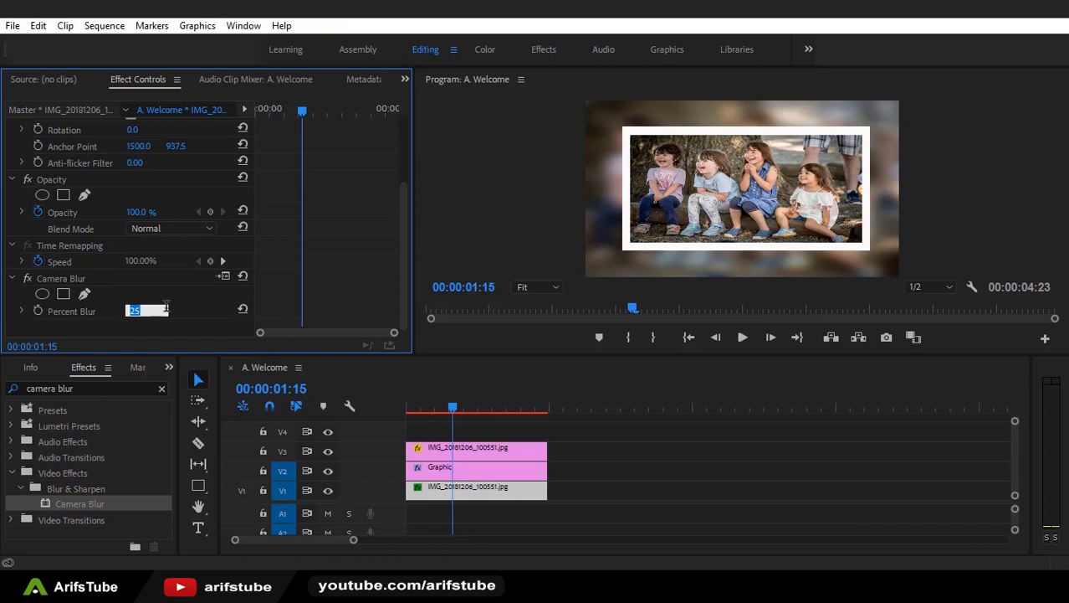
Set Camera Blur's Percent Blur to 15, then deselect in the timeline
text(15)
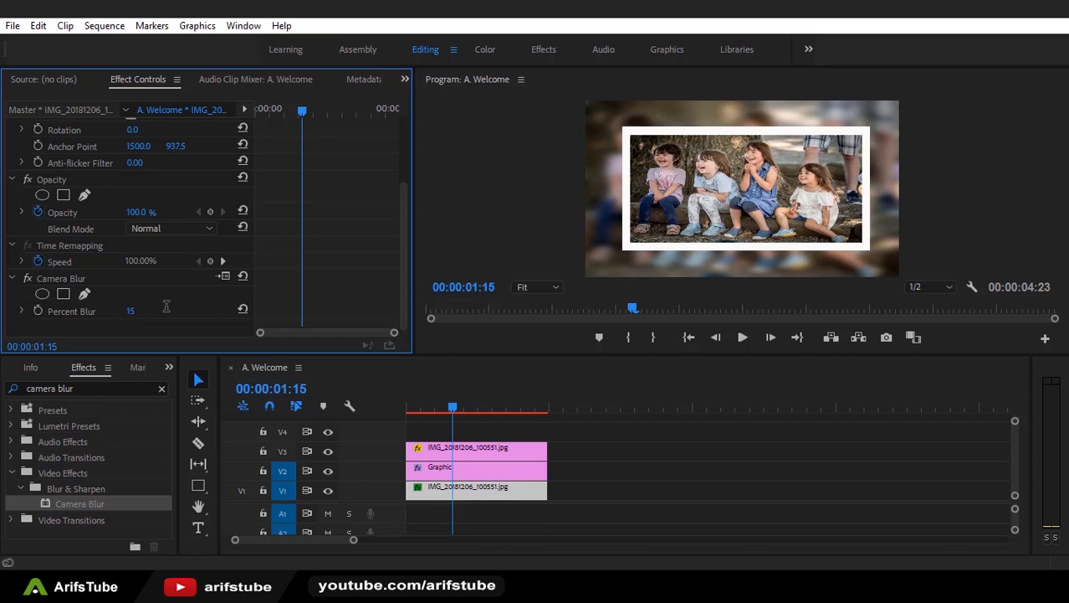
mouse_move(343, 385)
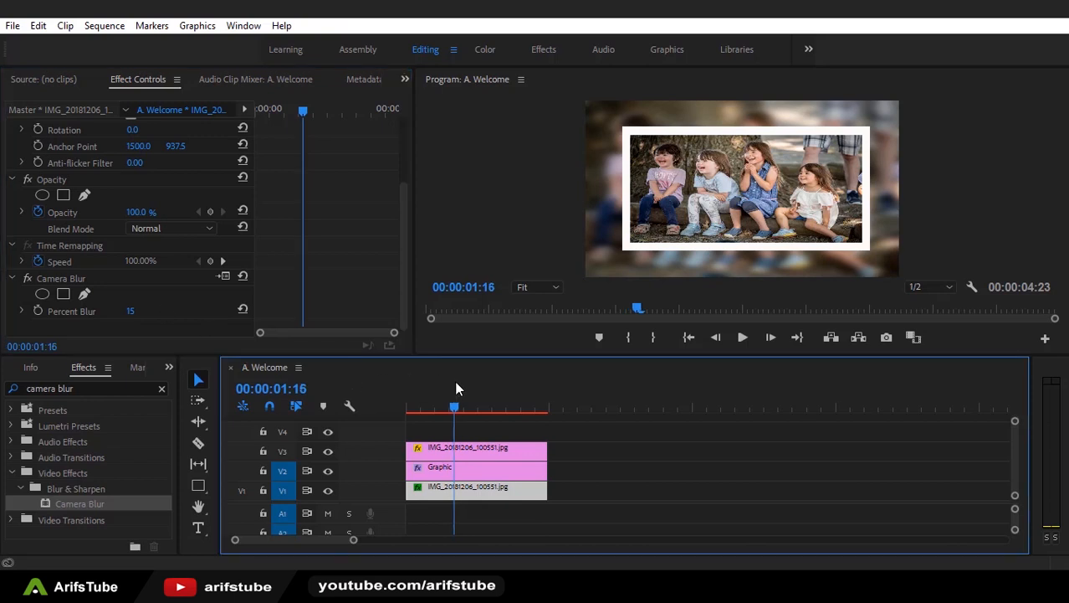
click(580, 452)
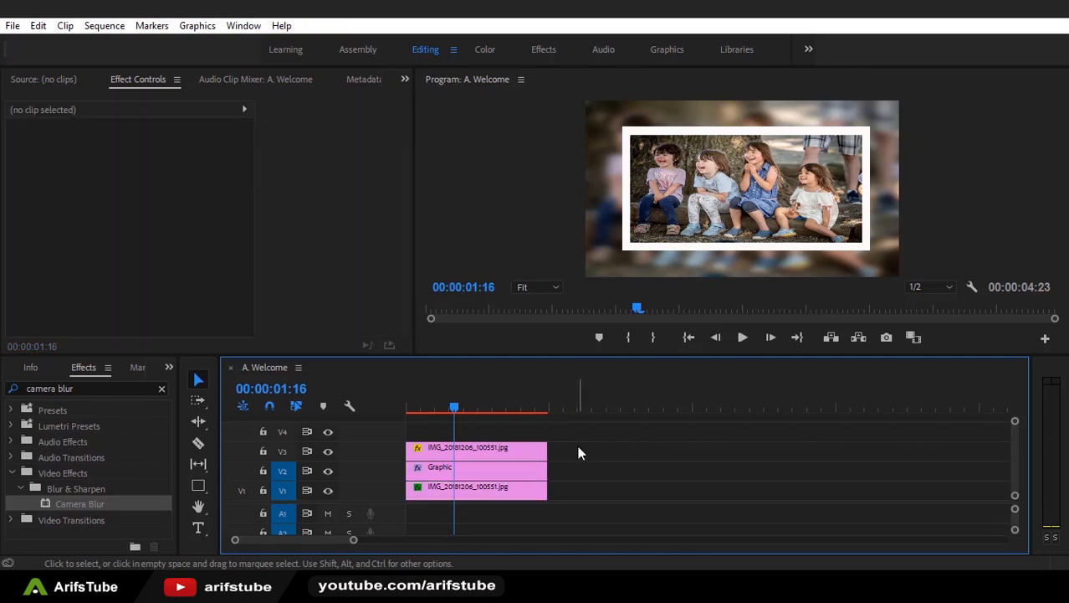
mouse_move(560, 472)
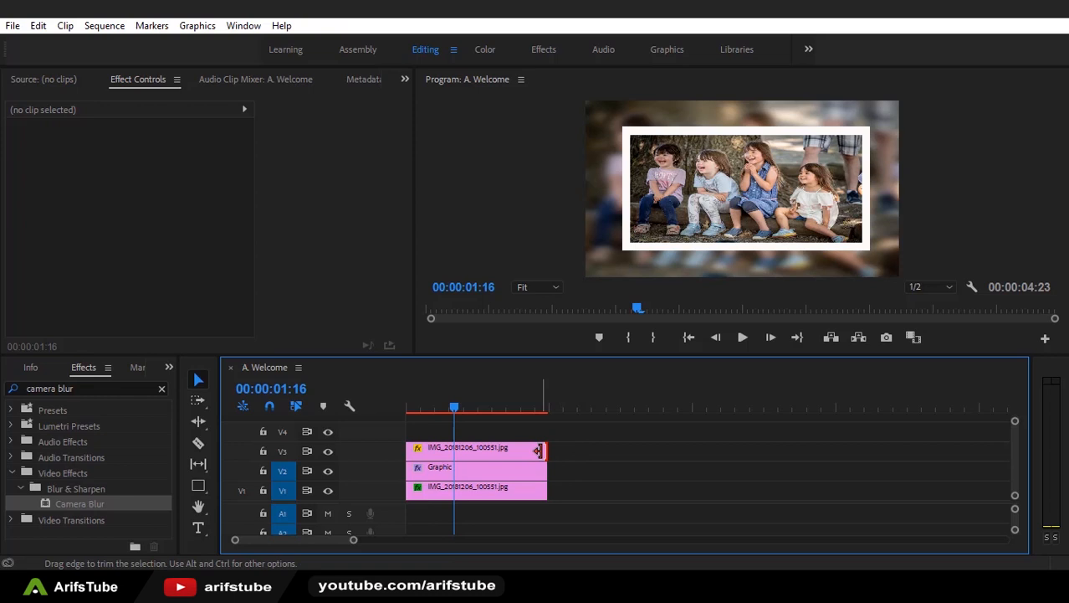
click(475, 445)
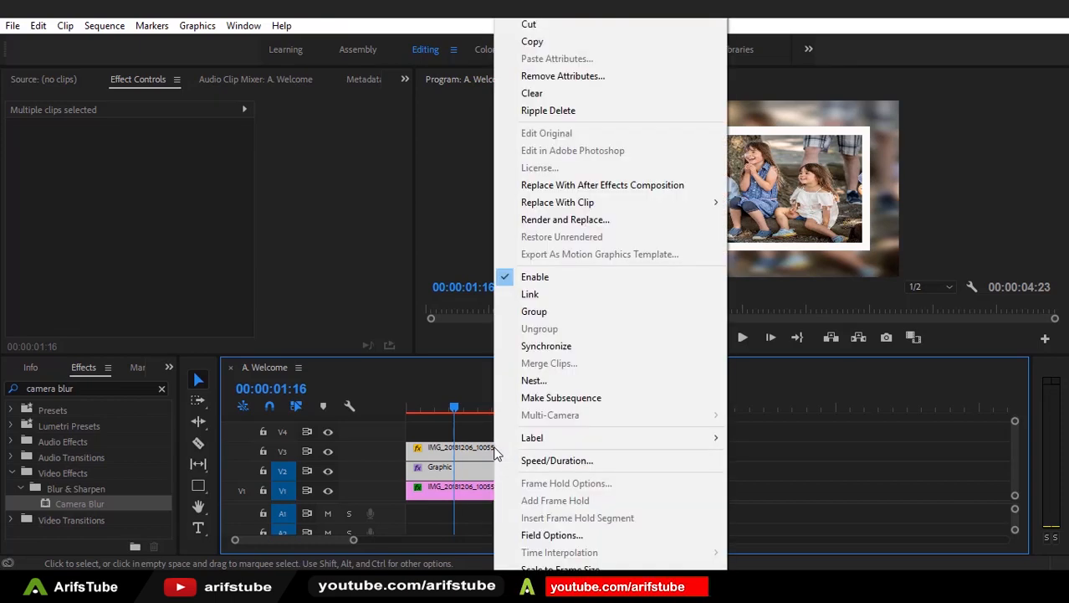
mouse_move(534, 382)
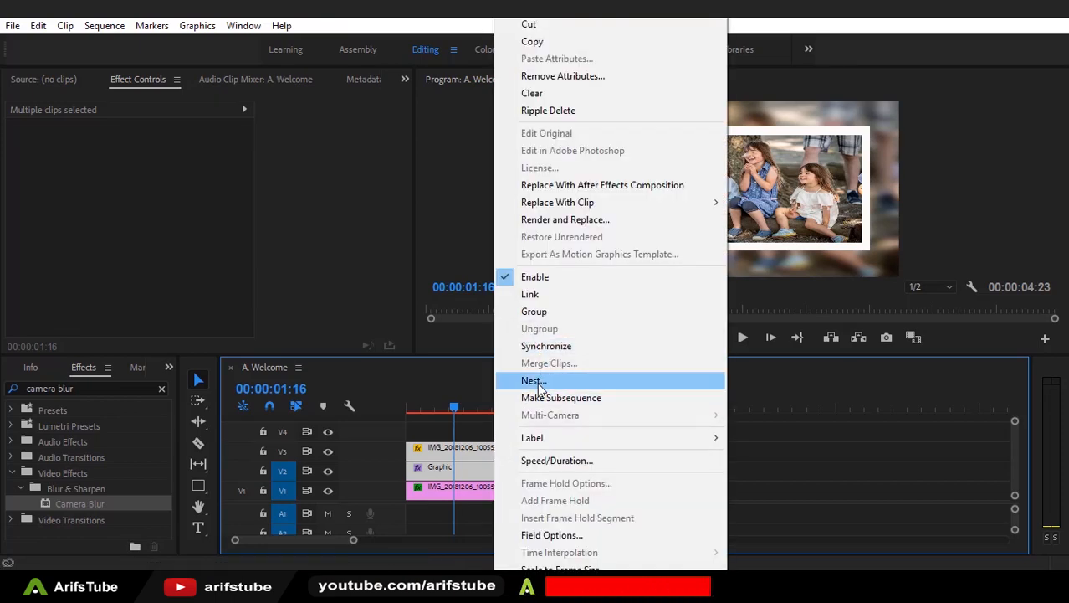
Nest the V2 frame and V3 photo clips into a sequence named 'Pic Group 1'
click(532, 380)
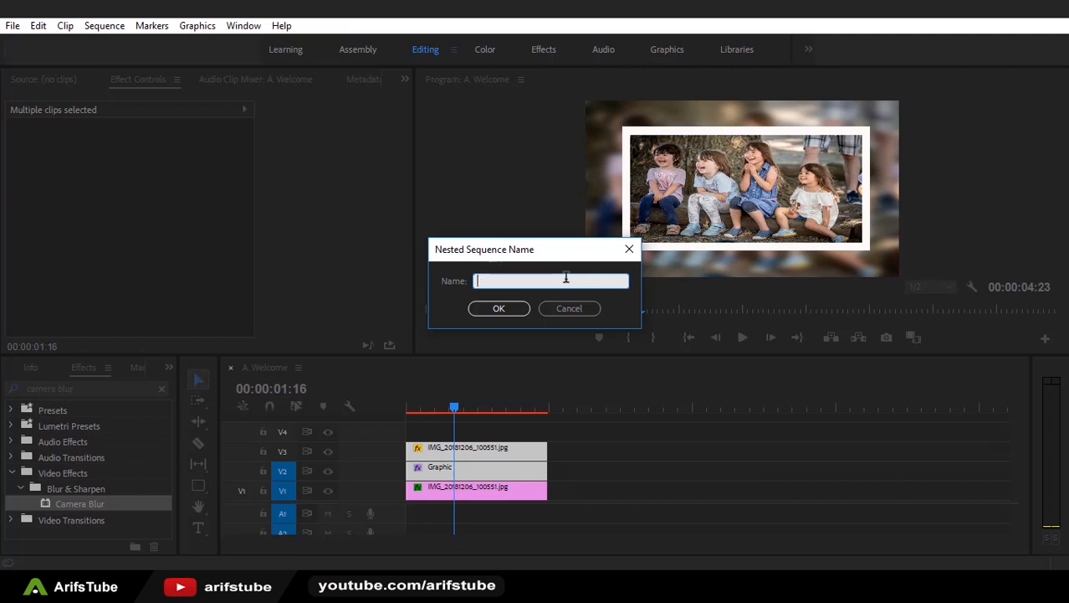
text(F)
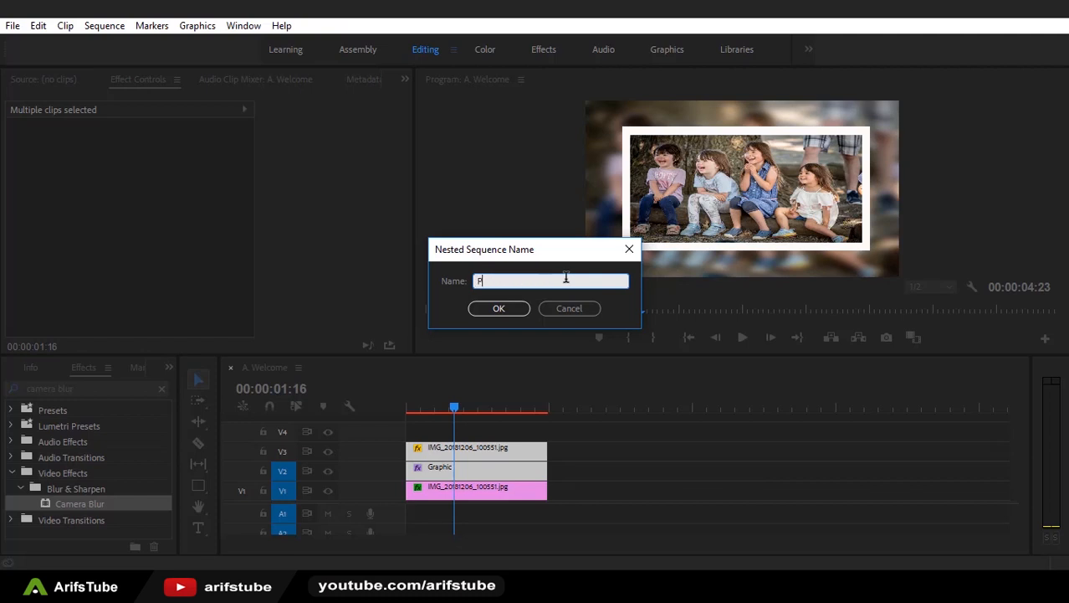
text(Pic G)
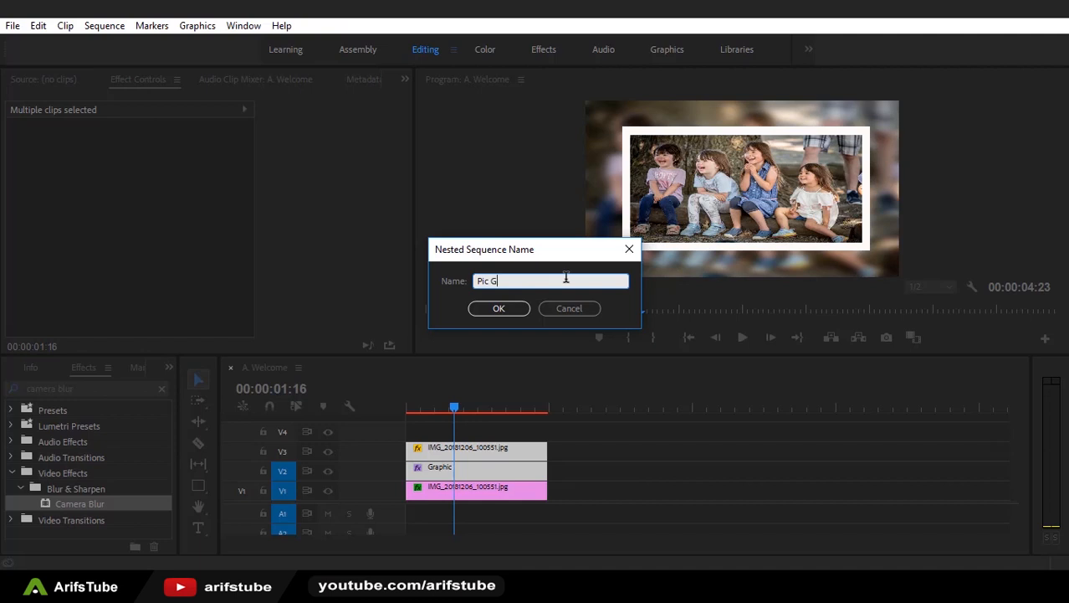
text(roup)
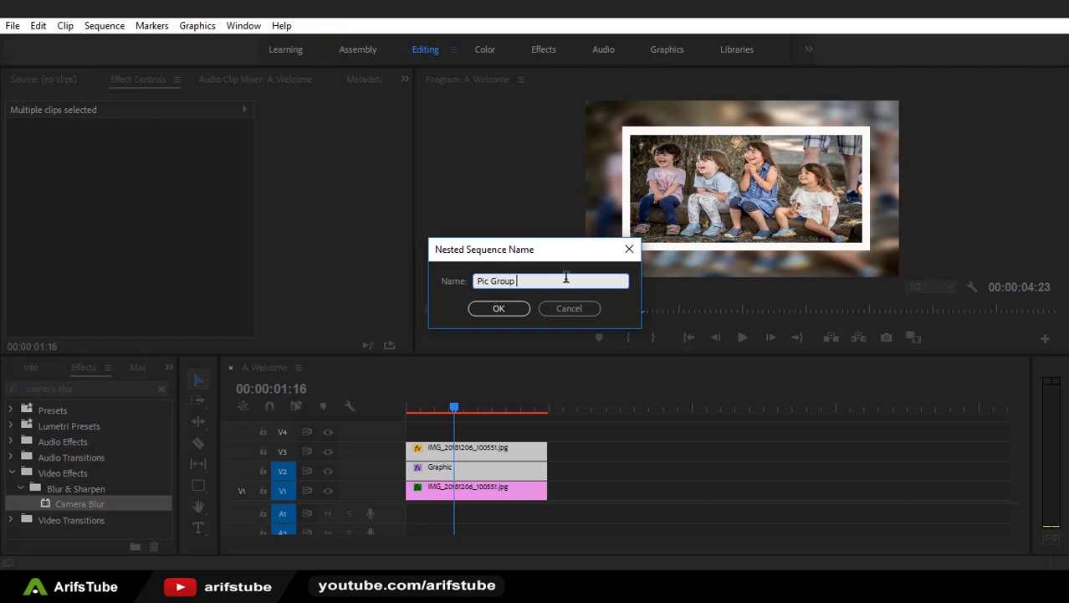
text(!)
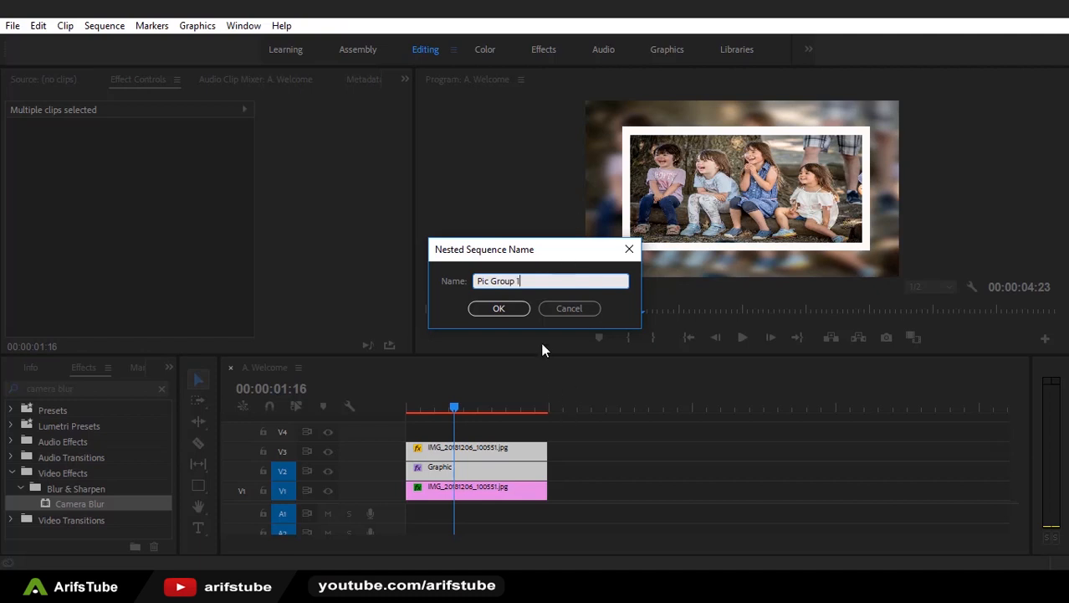
click(499, 308)
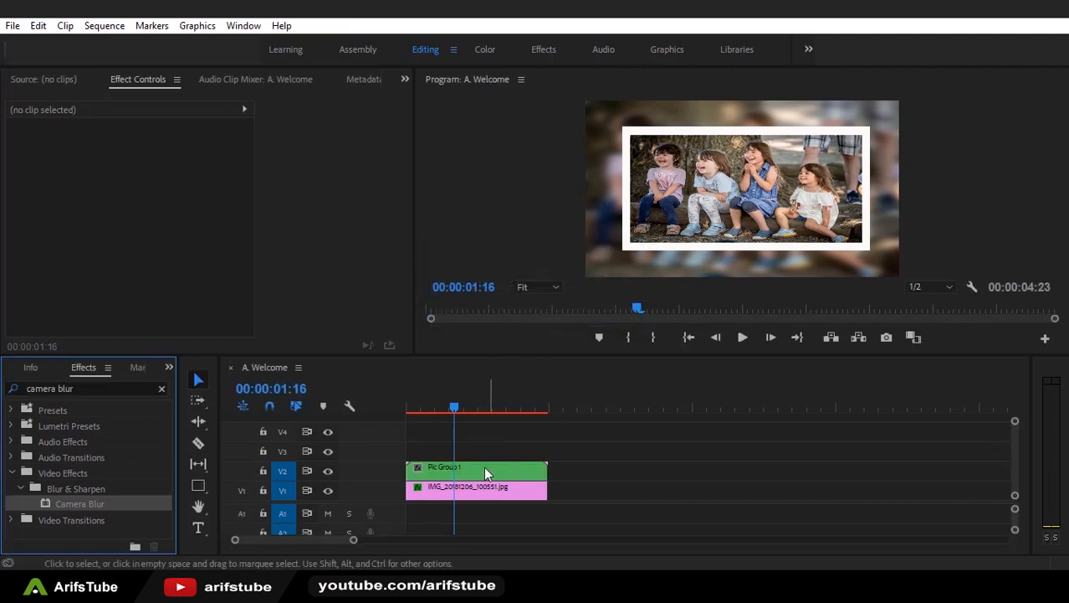
Select Pic Group 1 and set a Rotation keyframe of 0 at the first frame
click(477, 467)
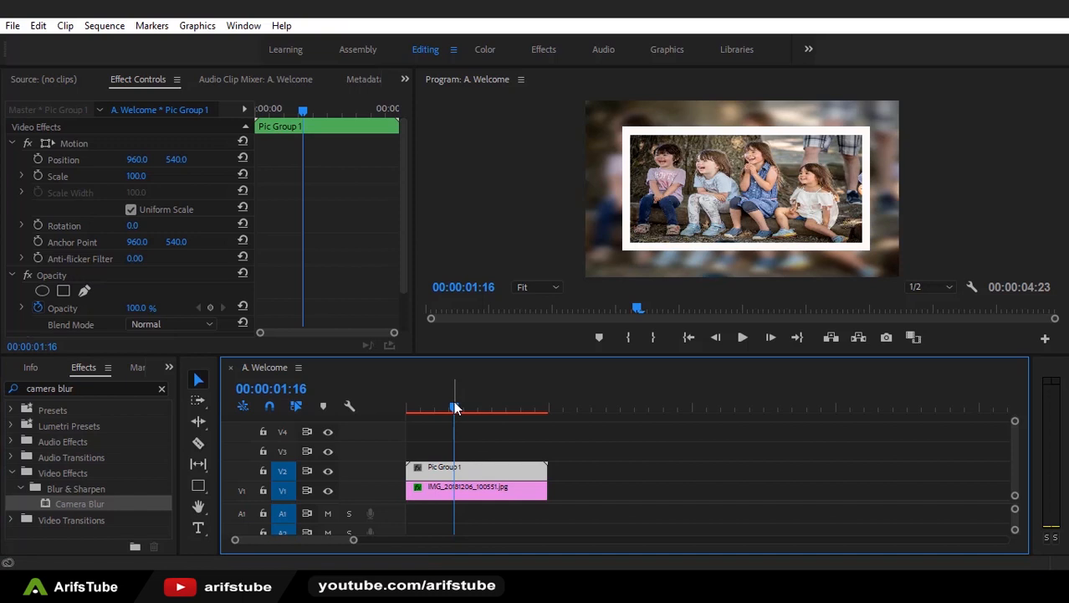
click(410, 409)
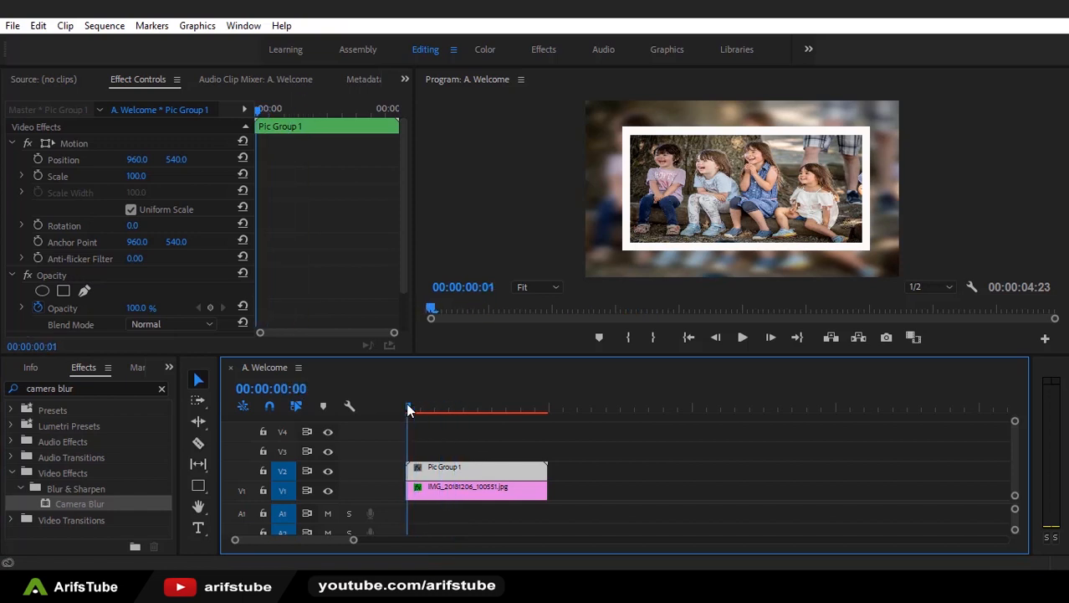
click(408, 408)
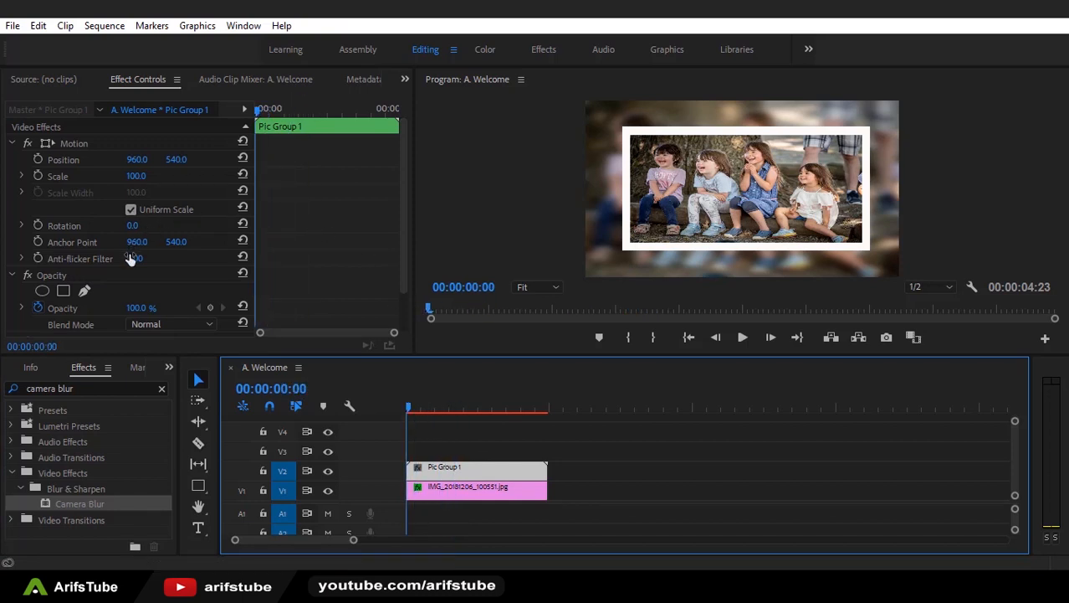
mouse_move(169, 223)
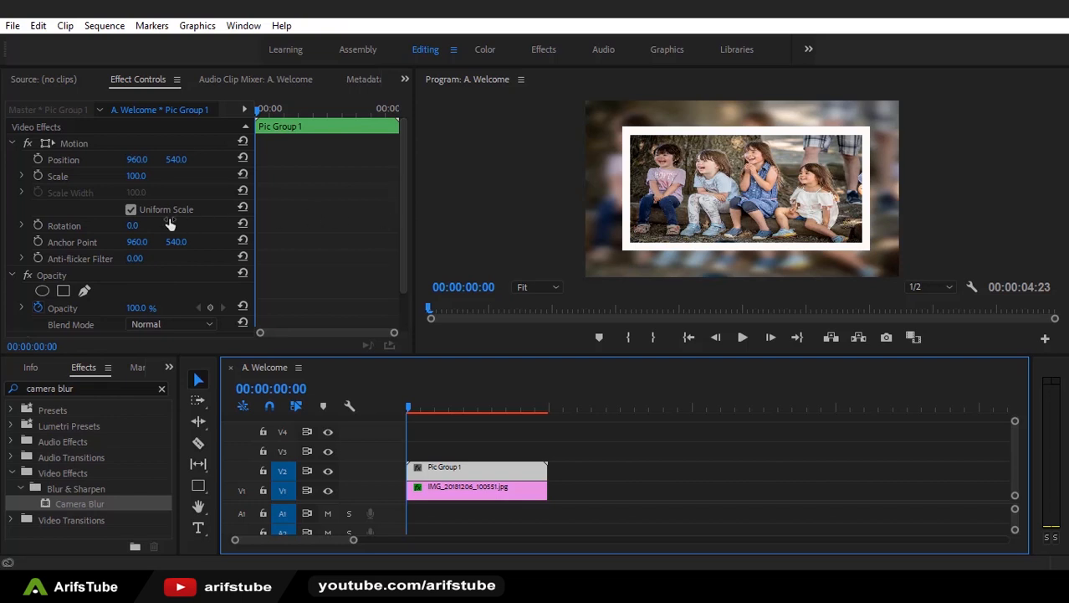
mouse_move(36, 224)
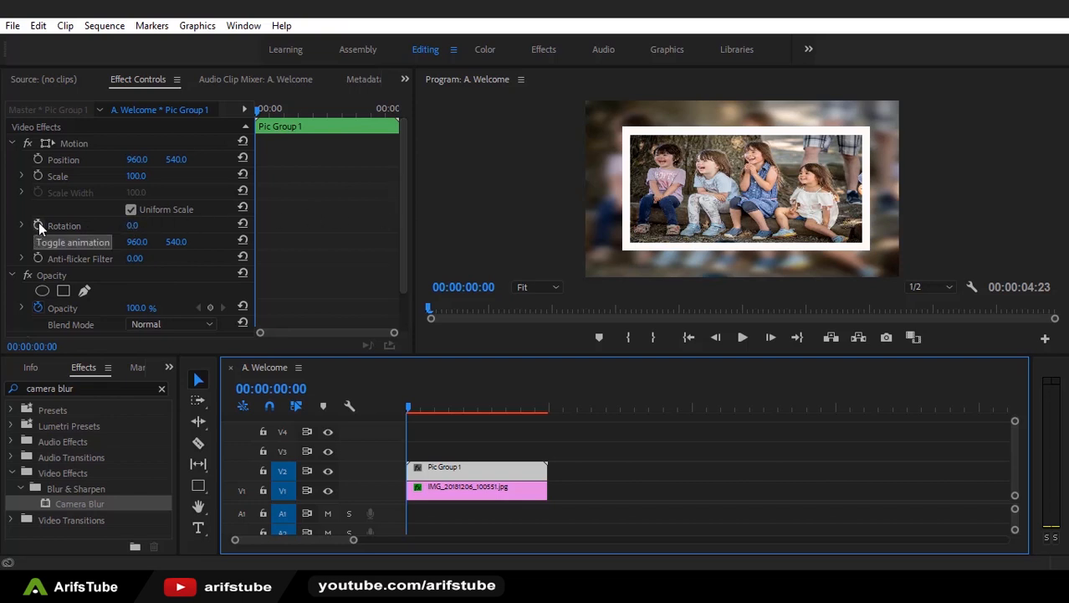
click(37, 224)
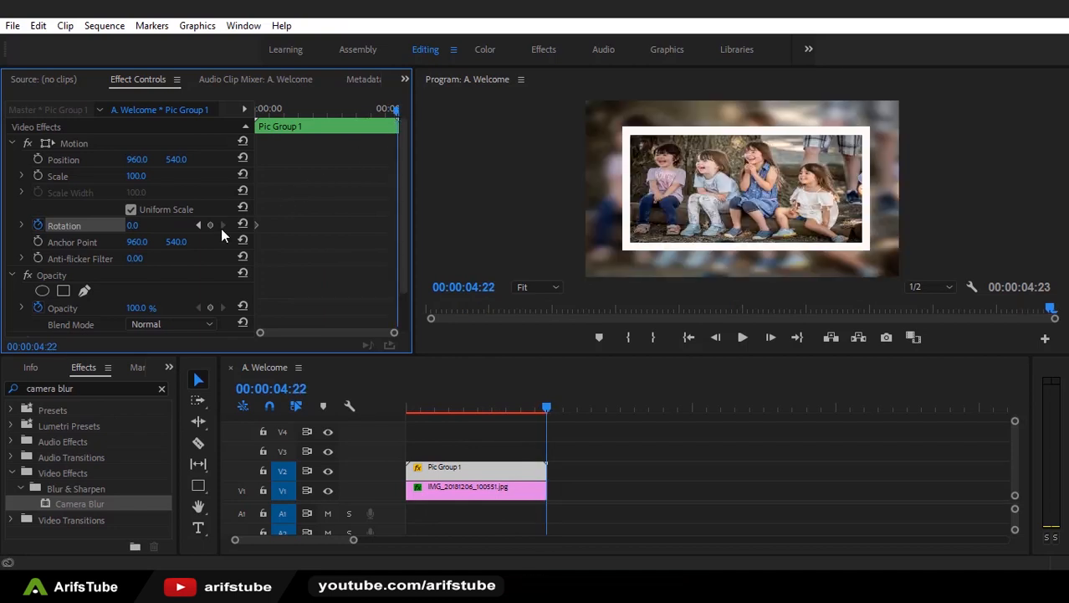
mouse_move(211, 224)
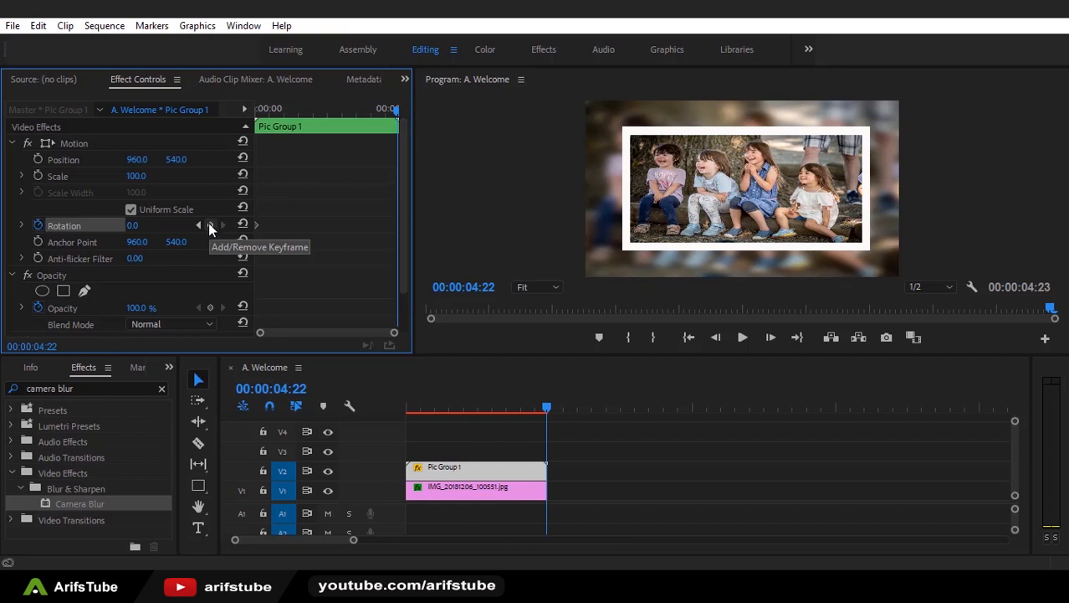
mouse_move(395, 227)
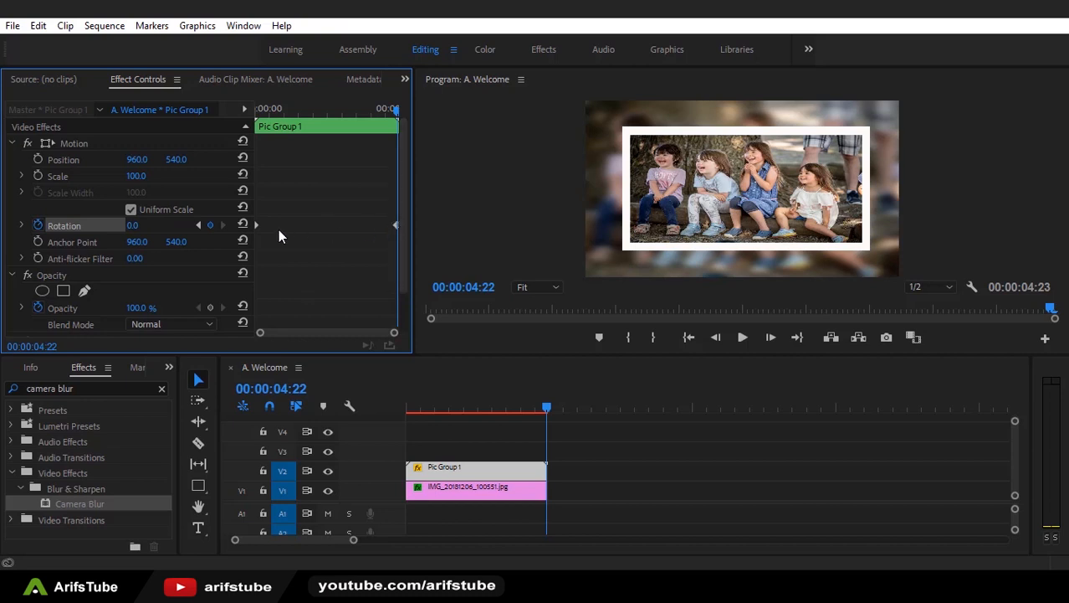
mouse_move(200, 225)
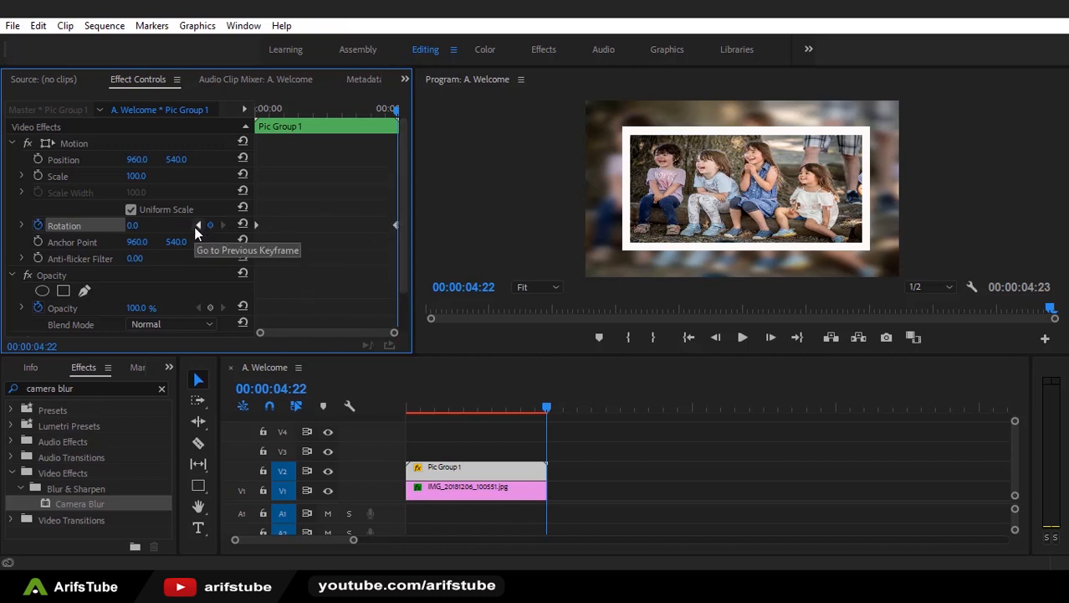
Add an end Rotation keyframe of -10.0 and preview the tilt mid-clip
click(197, 225)
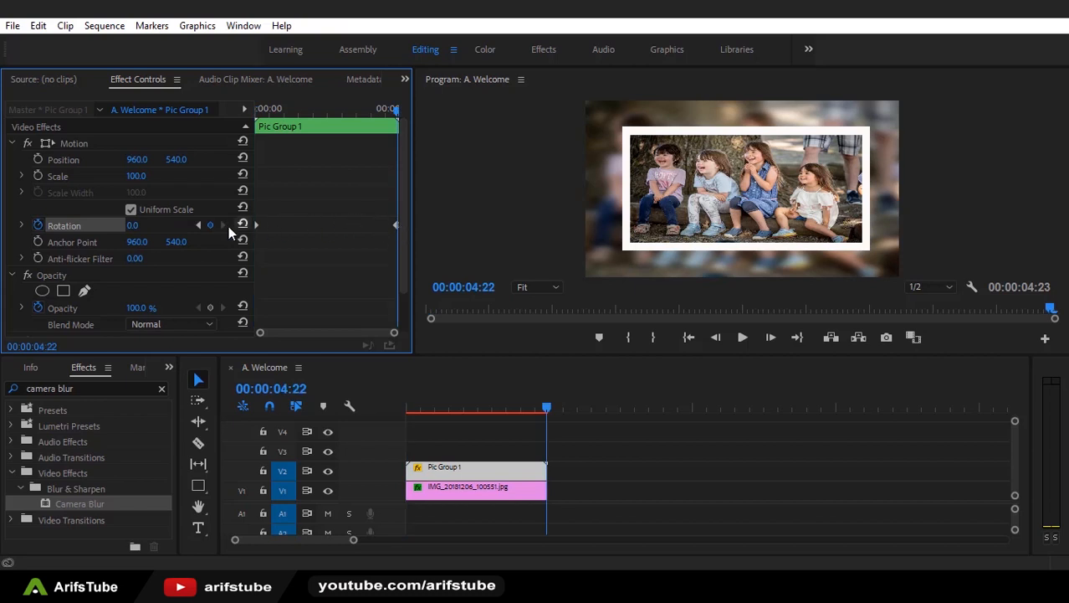
double_click(142, 224)
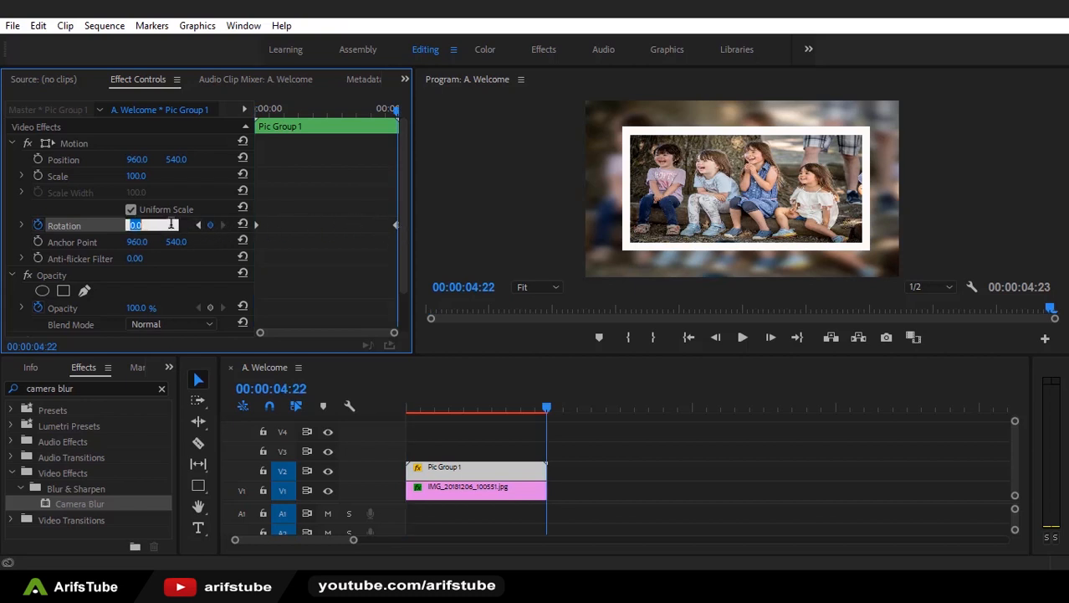
text(10)
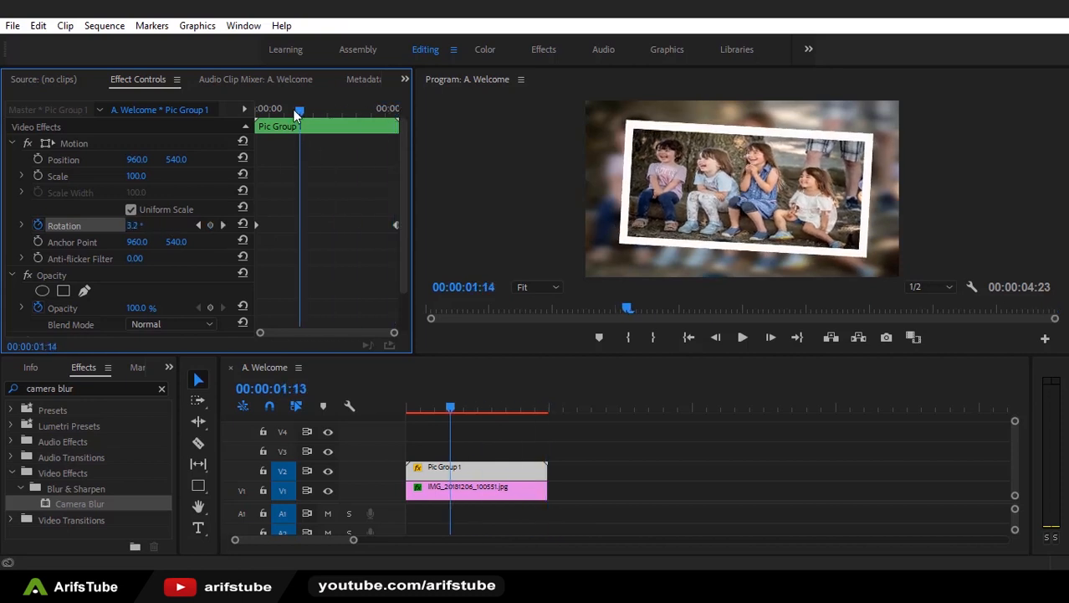
drag(298, 110, 307, 110)
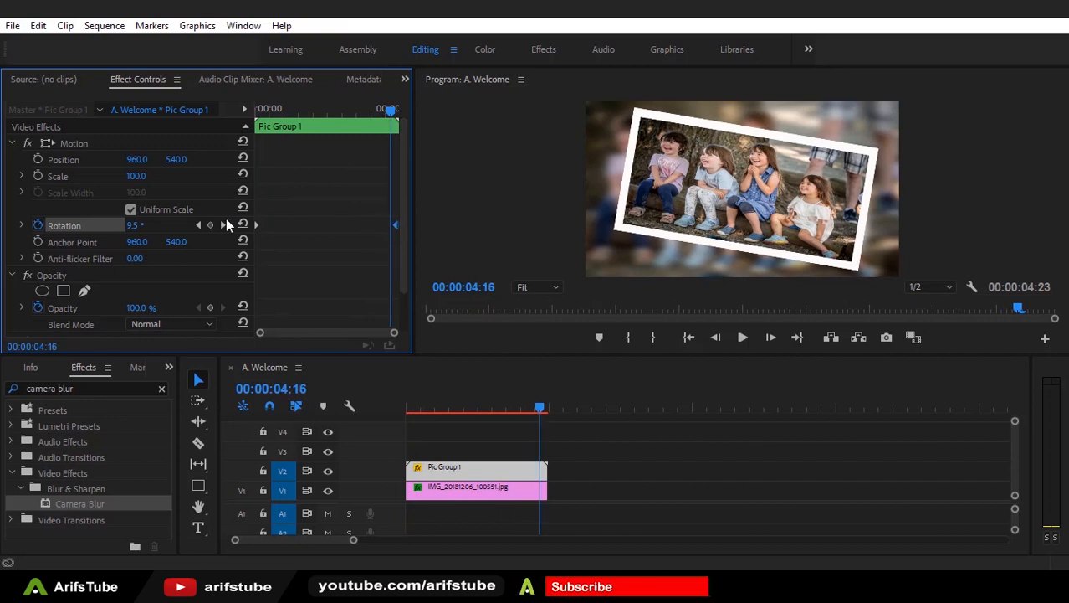
mouse_move(201, 238)
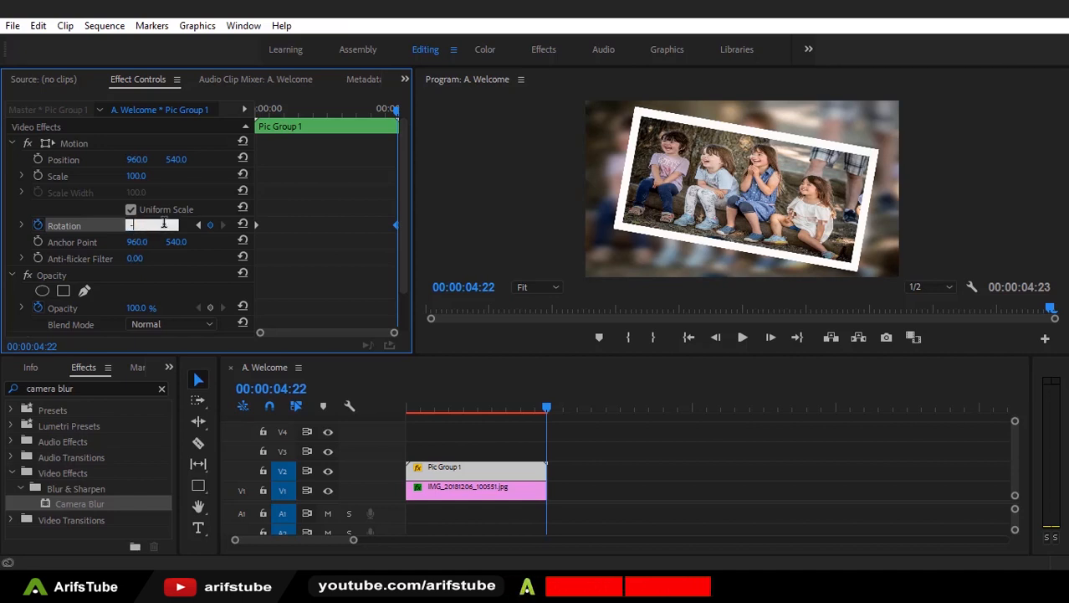
text(-10.0)
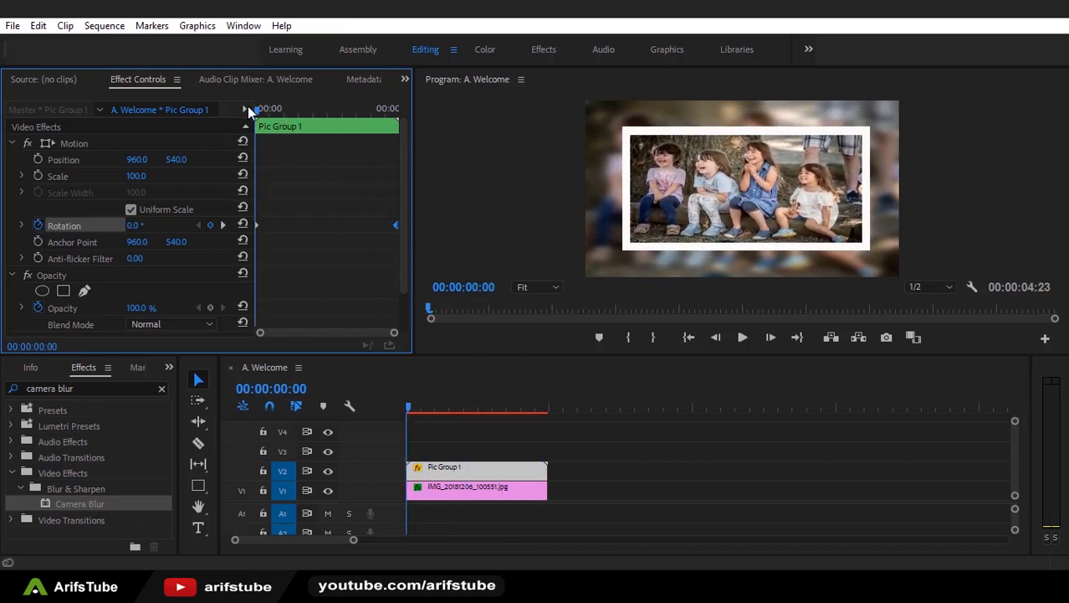
mouse_move(37, 176)
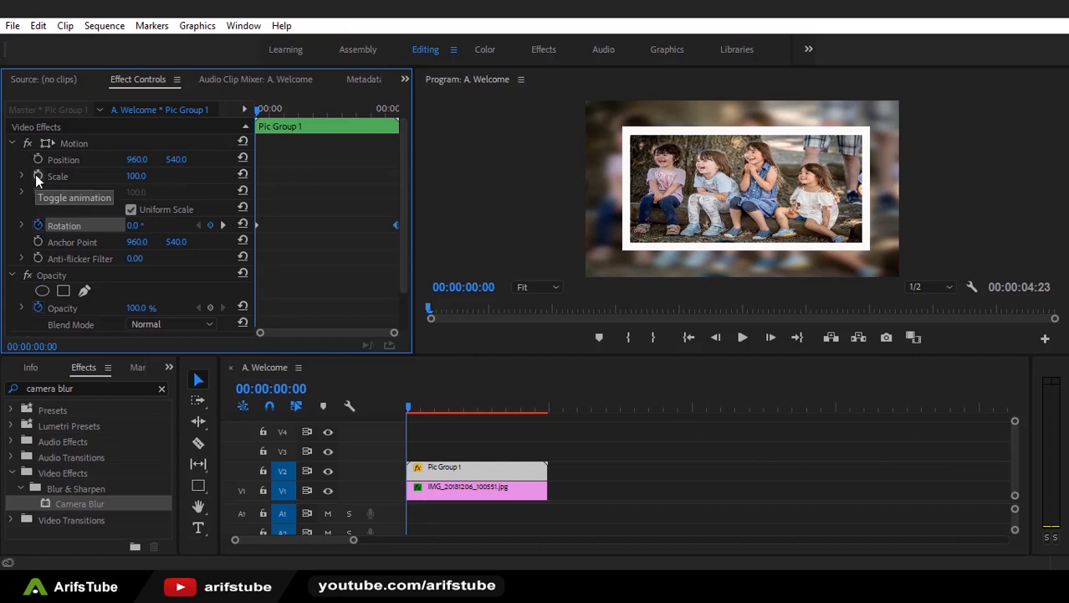
Keyframe Scale from 100 at the start, lower mid-clip, back to 100 at the end
click(37, 175)
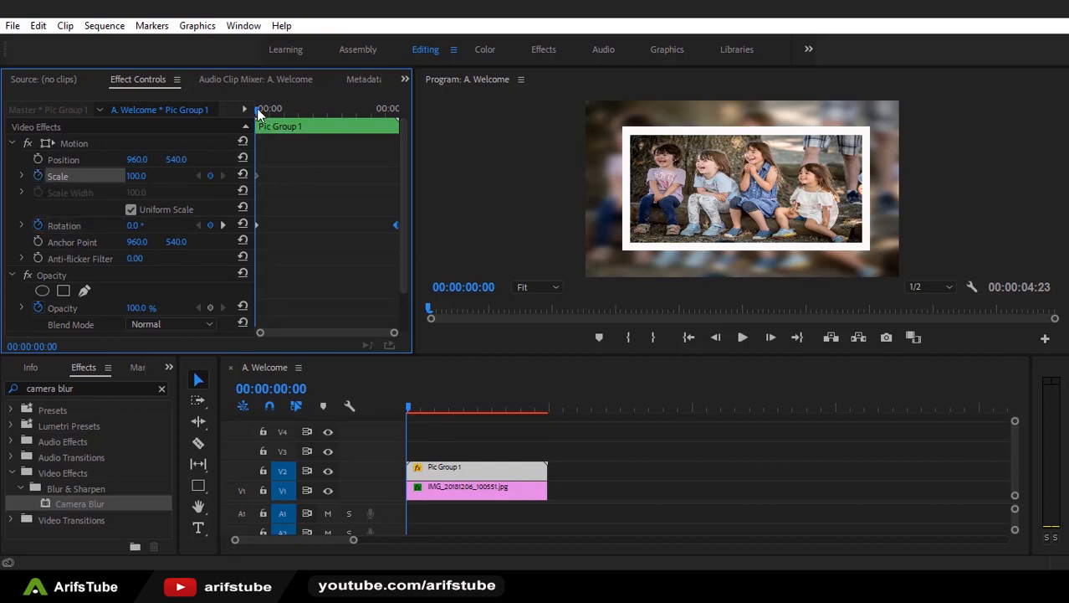
drag(260, 109, 395, 109)
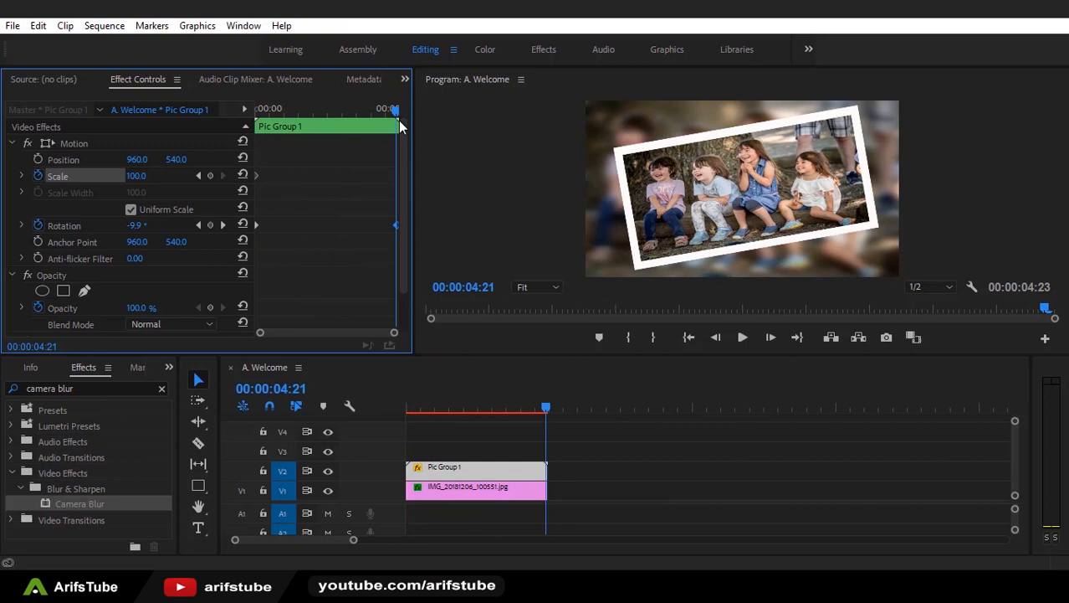
mouse_move(221, 234)
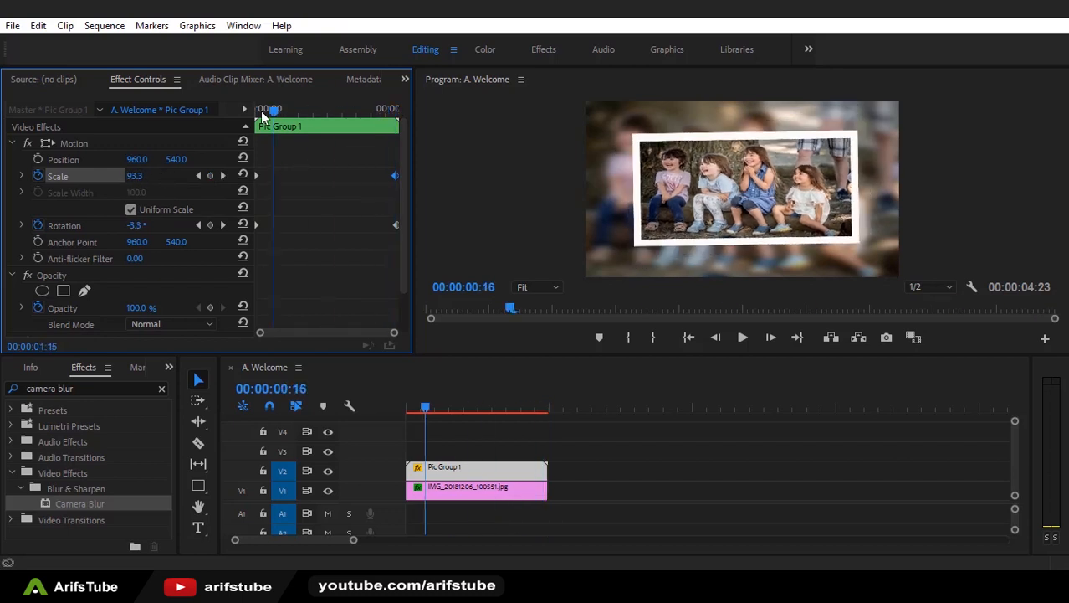
click(741, 337)
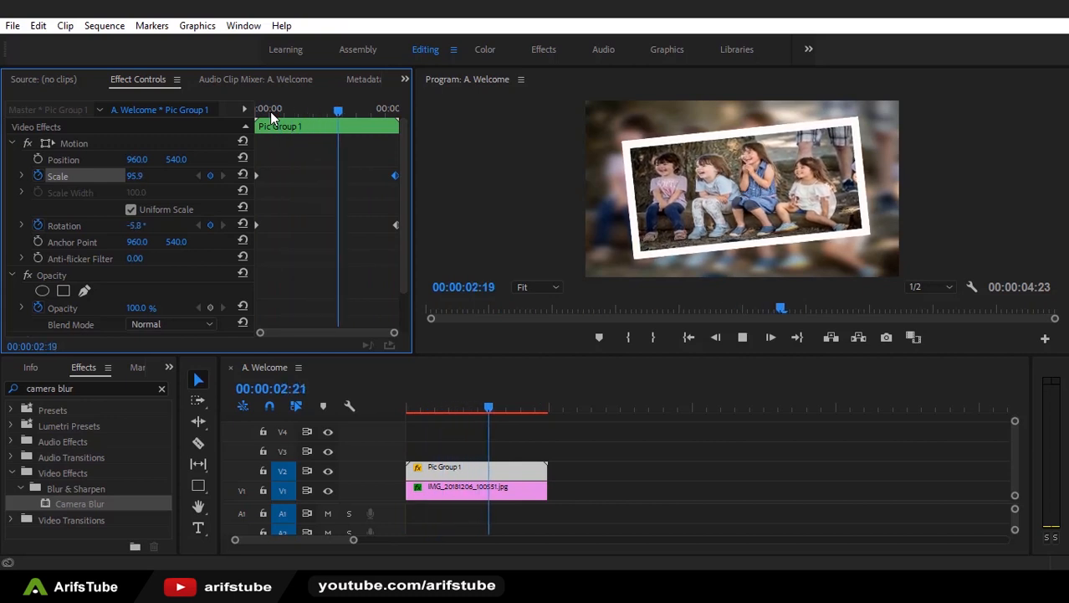
drag(488, 407, 547, 407)
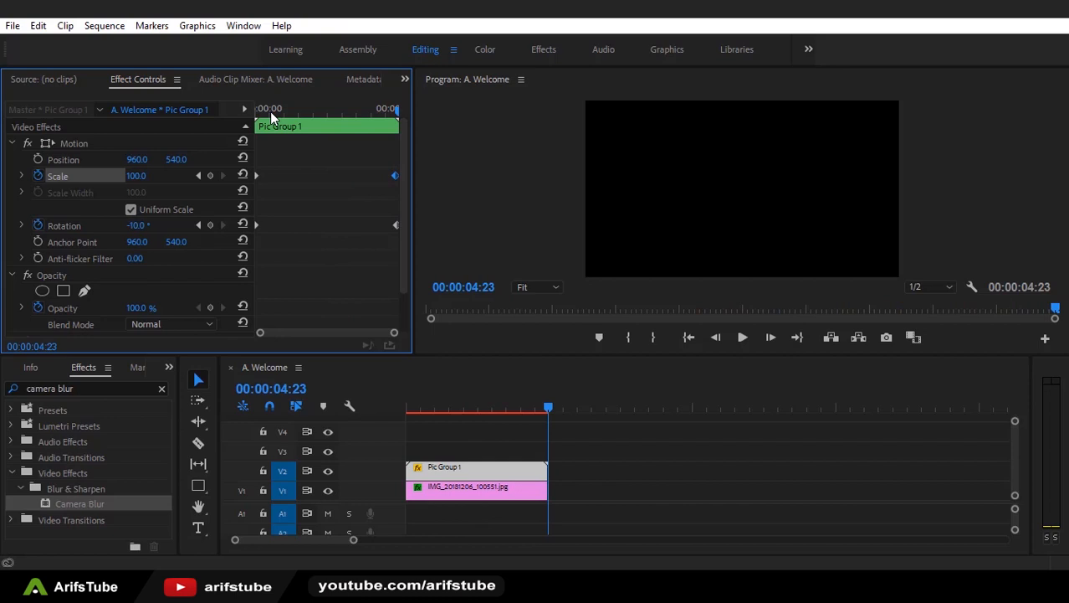
Render In to Out and scrub the timeline to preview the animation
click(104, 25)
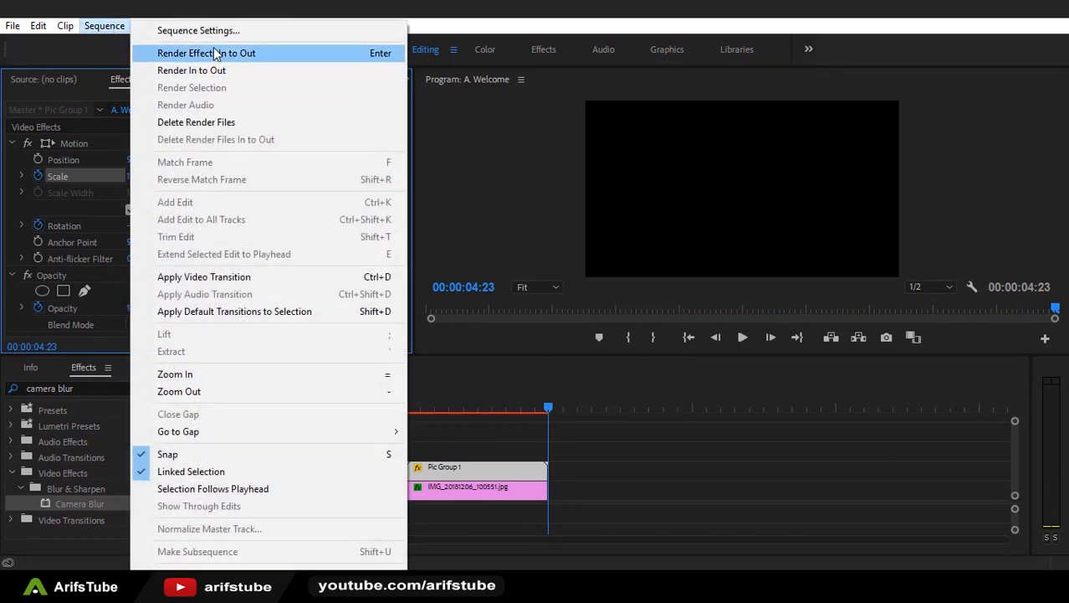
mouse_move(207, 71)
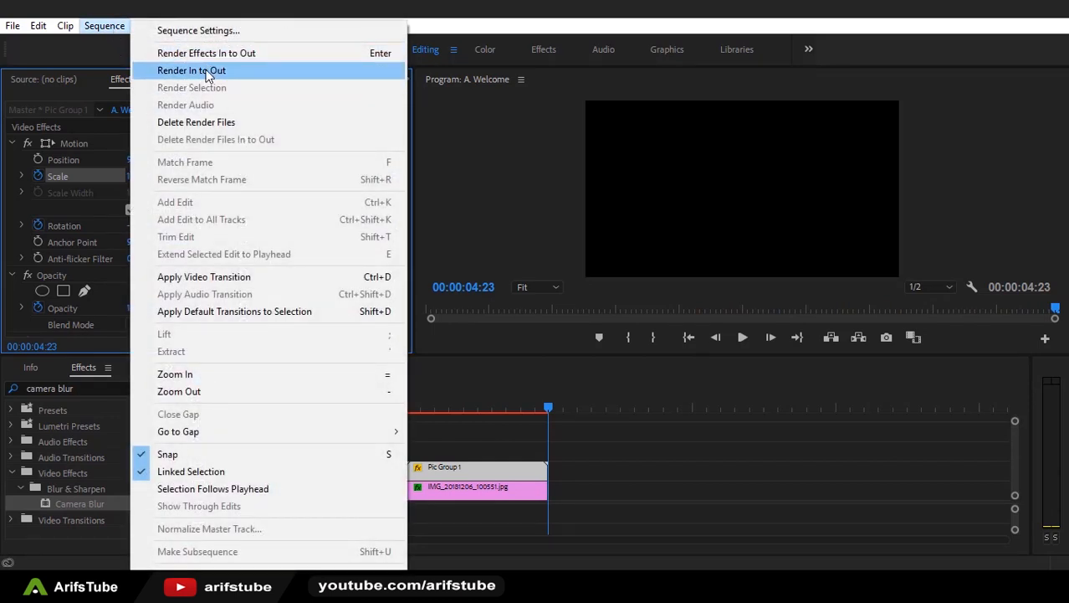
click(191, 71)
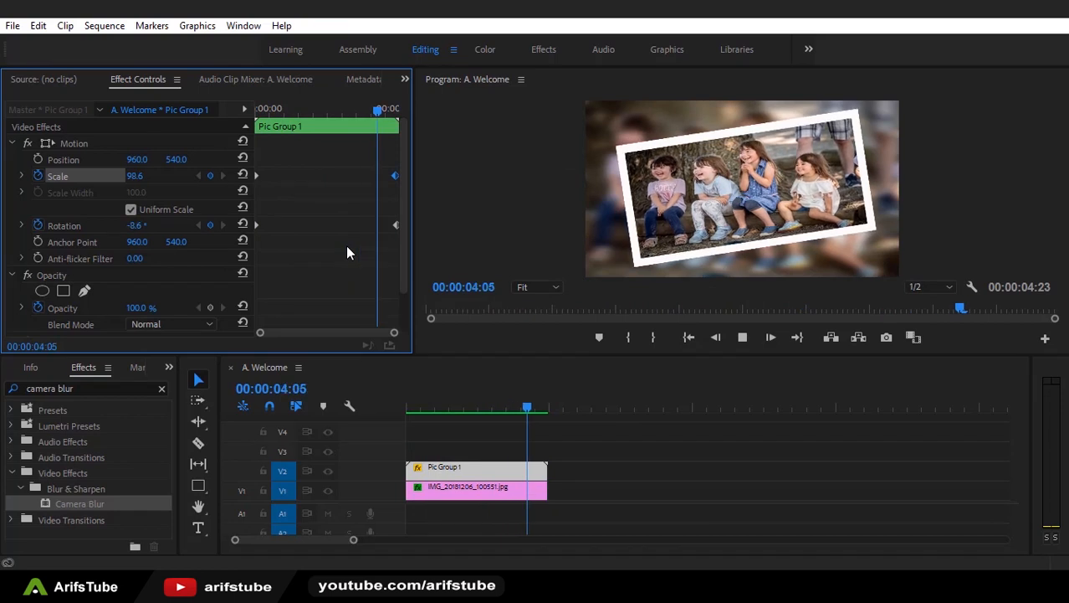
drag(527, 407, 444, 407)
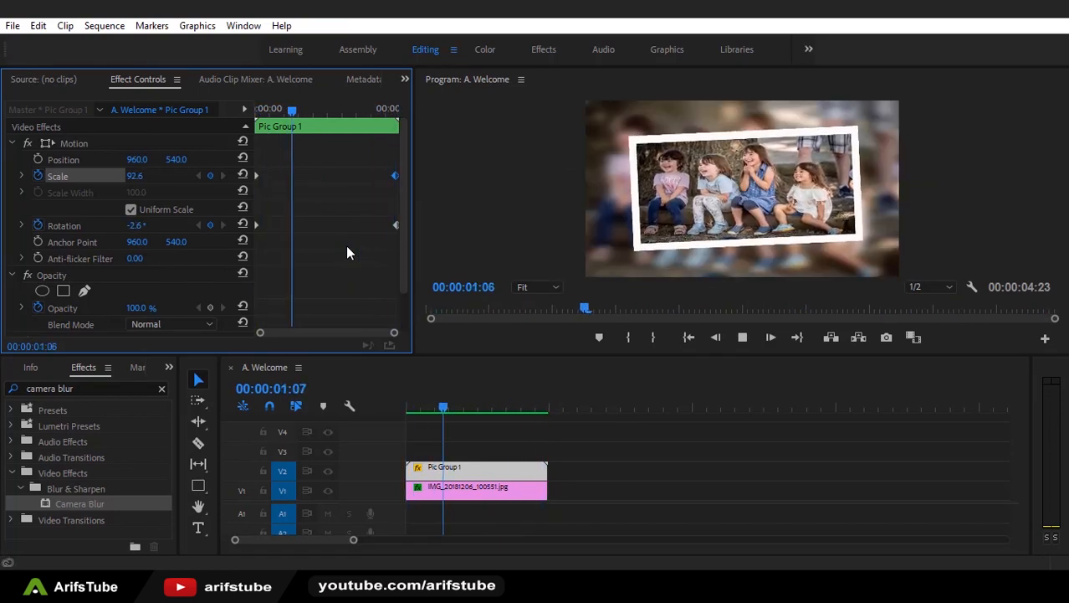